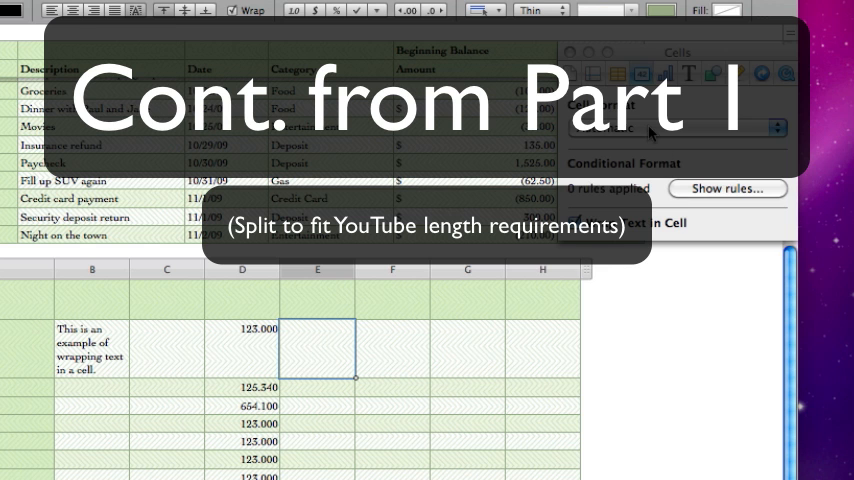
Step: Set the currency symbol to Euro (€) with negative amounts shown as (100)
click(670, 128)
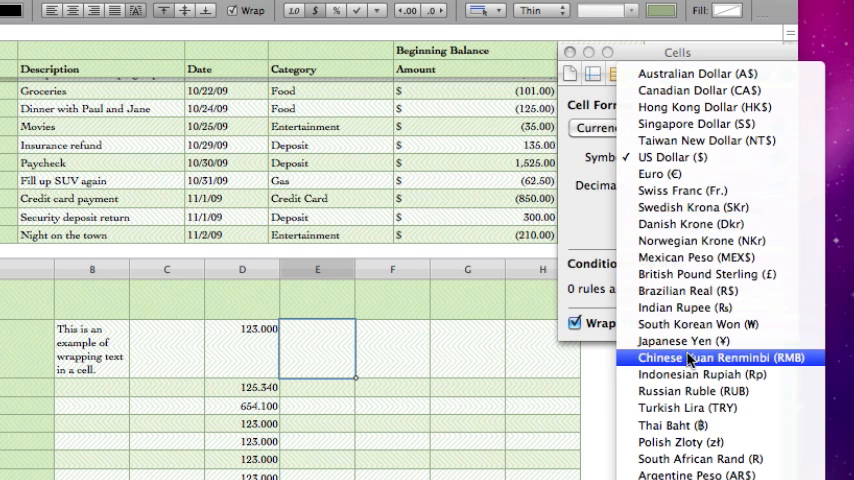
mouse_move(672, 156)
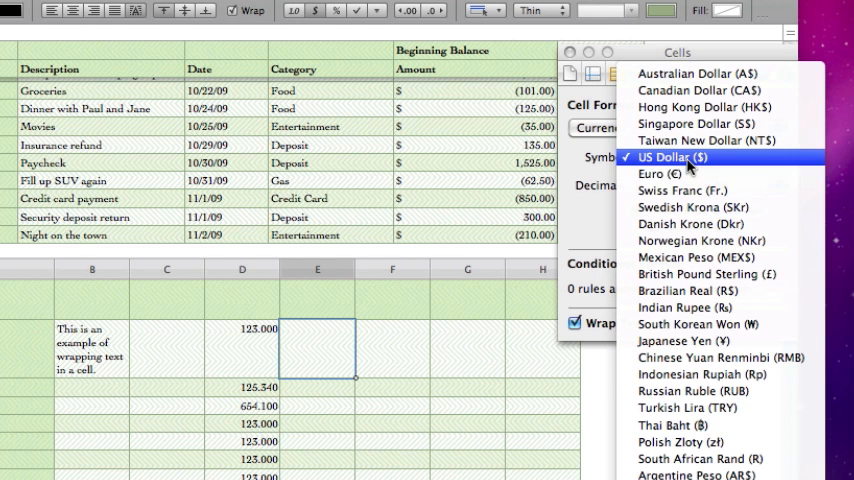
click(672, 174)
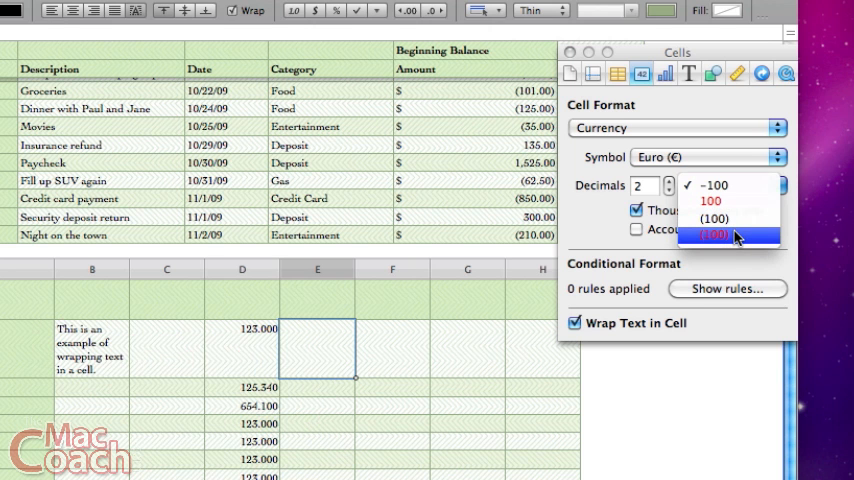
mouse_move(748, 200)
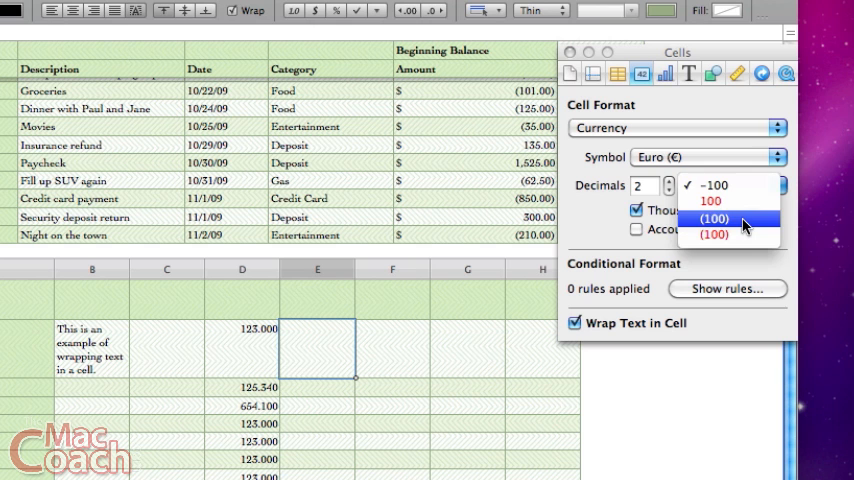
click(712, 220)
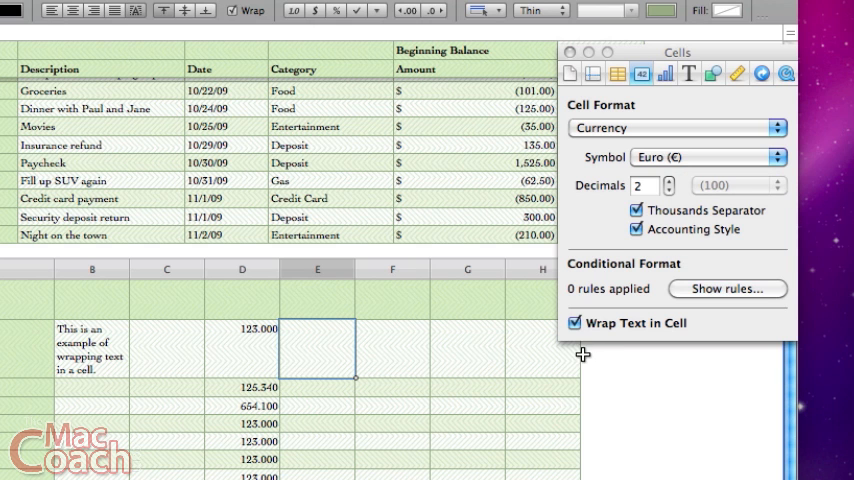
mouse_move(590, 390)
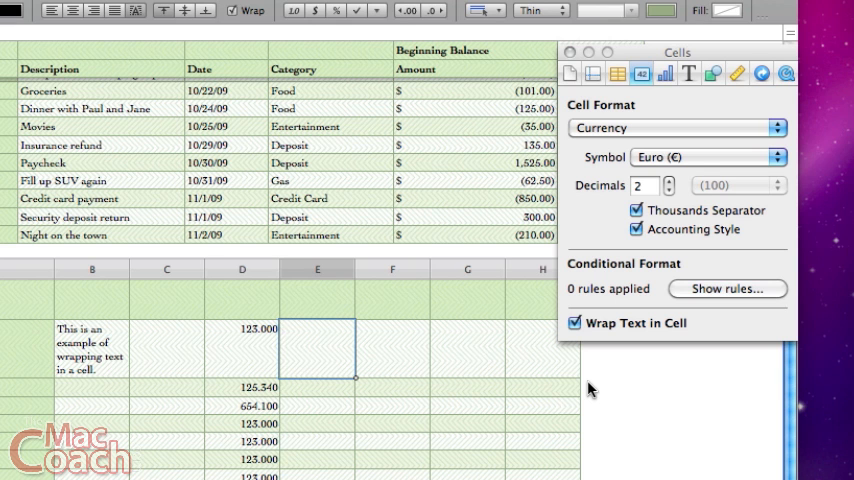
Step: Enter 154 beside 125.000 in column E so it displays as € 154.00
text(154.00)
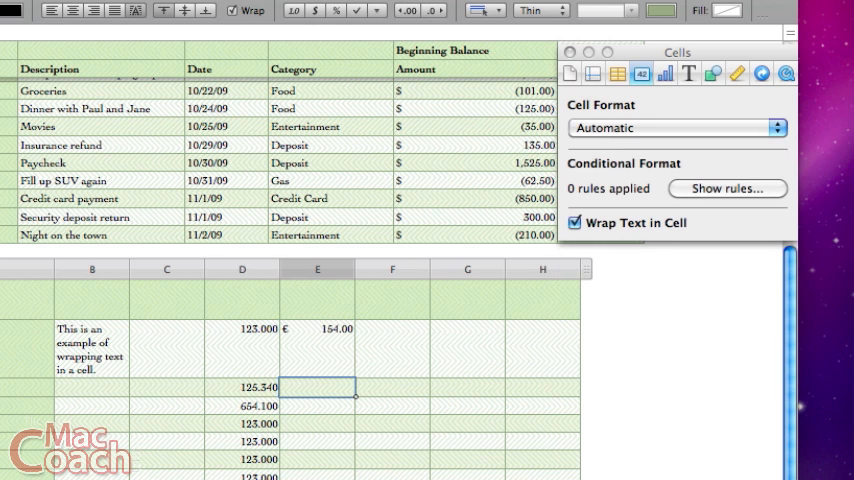
mouse_move(346, 336)
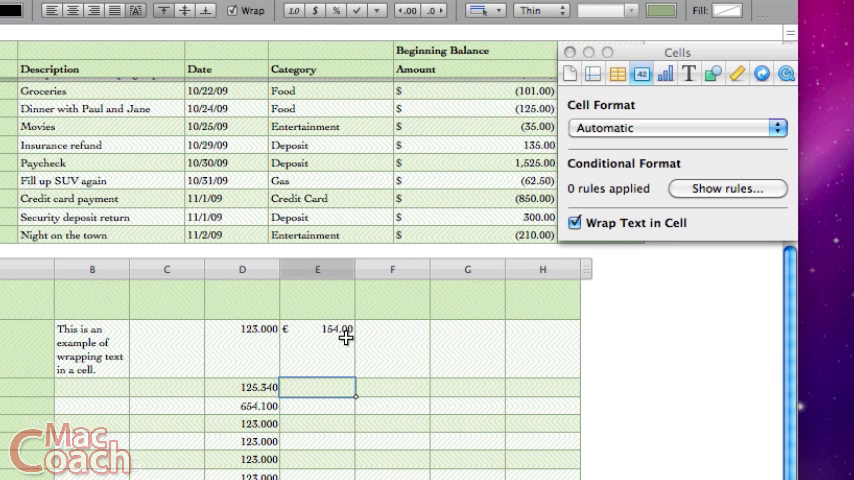
mouse_move(284, 338)
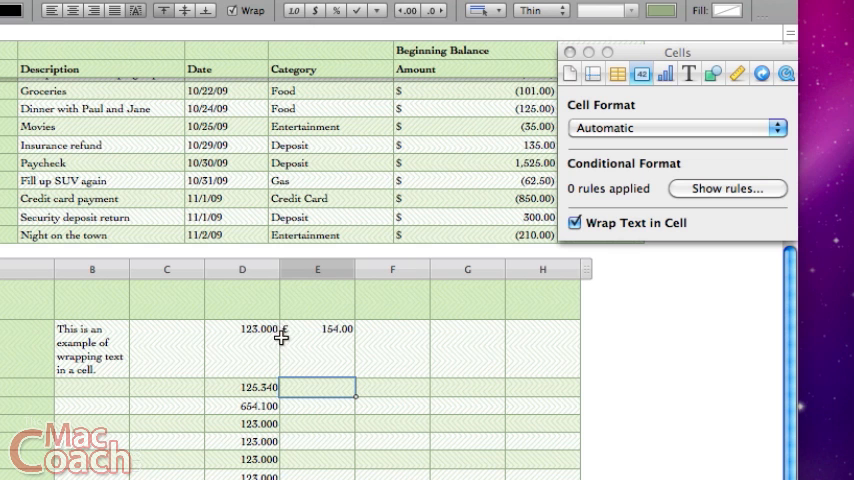
mouse_move(296, 332)
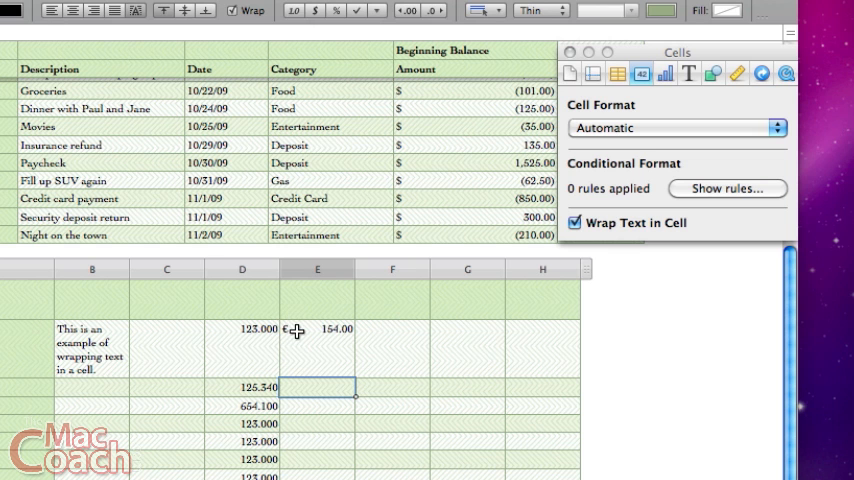
mouse_move(322, 344)
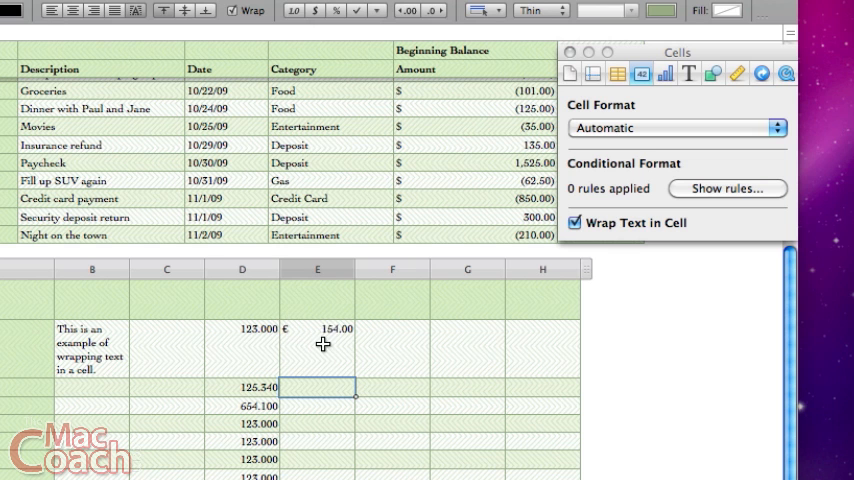
mouse_move(352, 364)
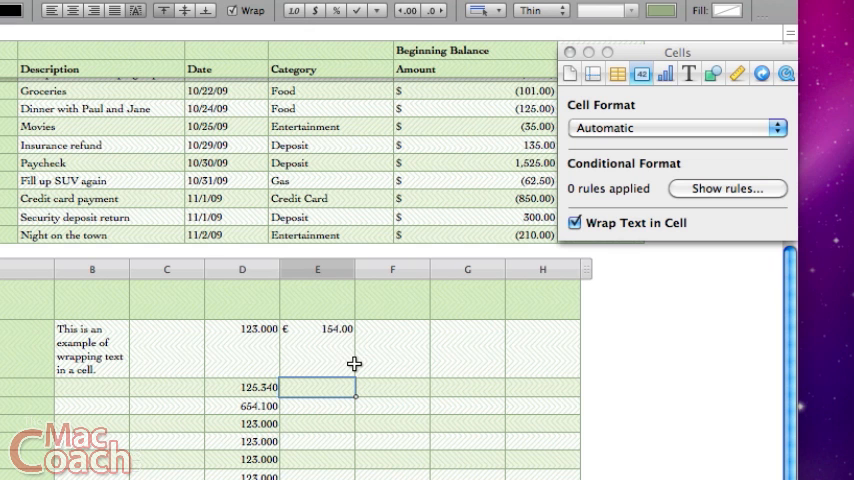
mouse_move(348, 340)
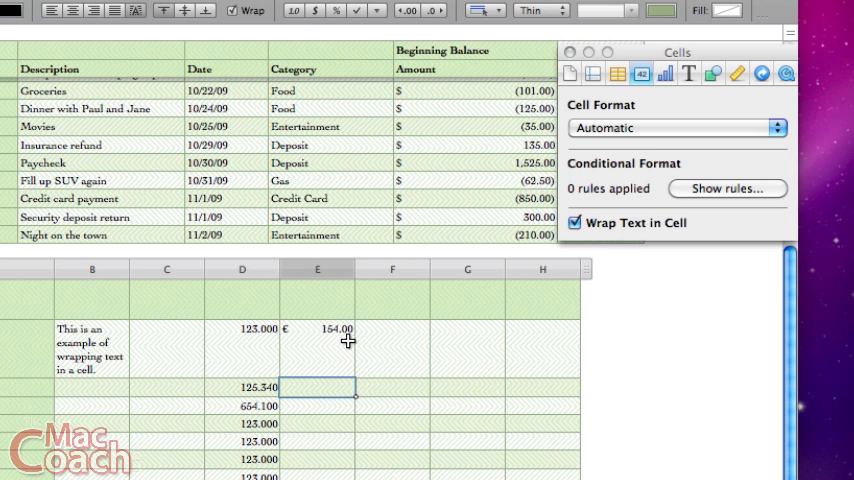
mouse_move(352, 328)
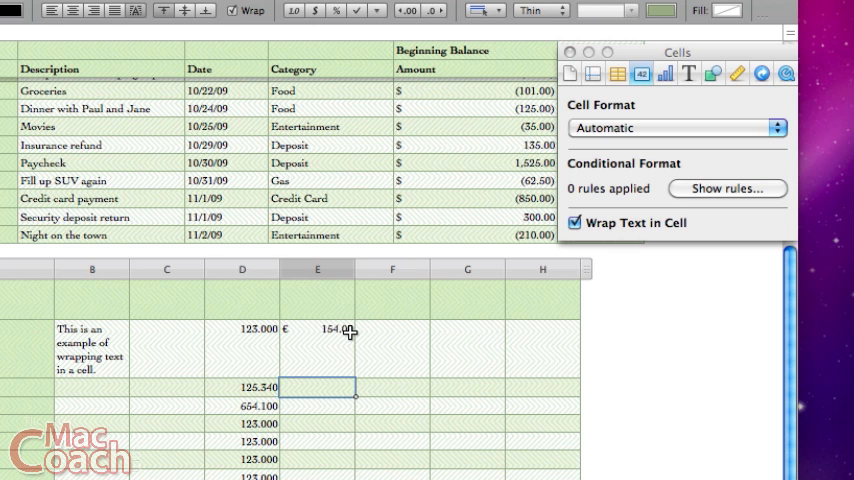
mouse_move(344, 348)
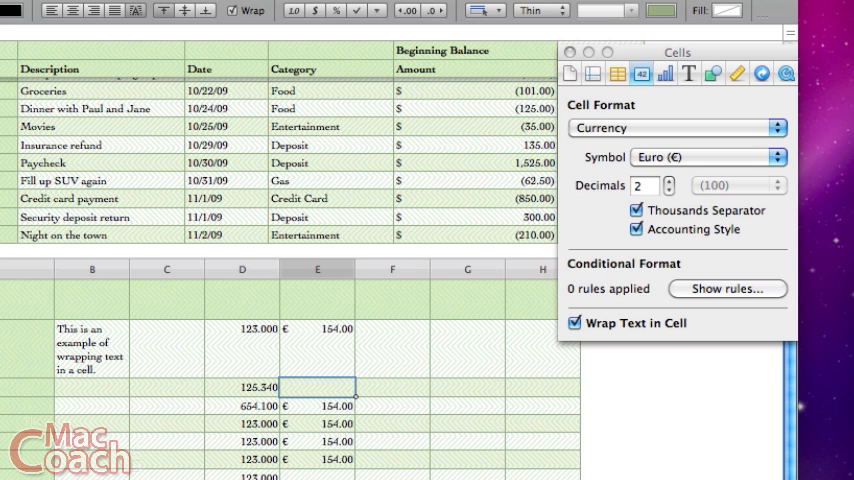
Step: Enter 785.2 and -15.23568 down column E, shown as euro amounts, the negative in red
text(785.23)
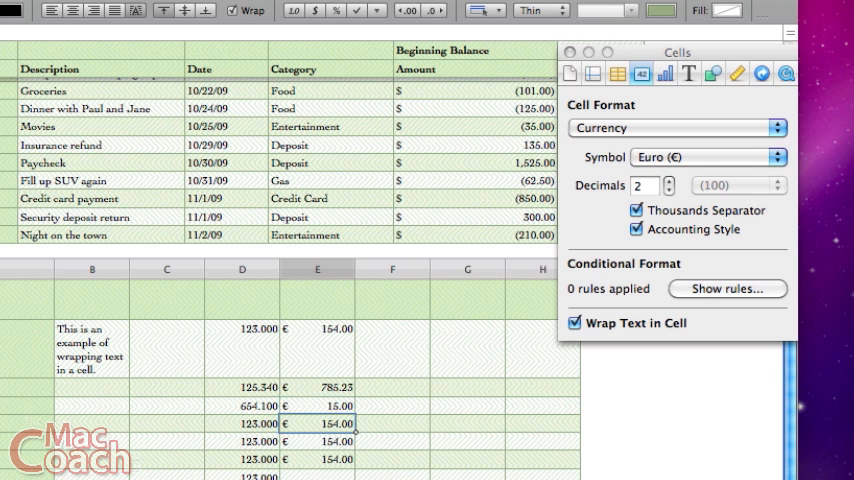
mouse_move(288, 412)
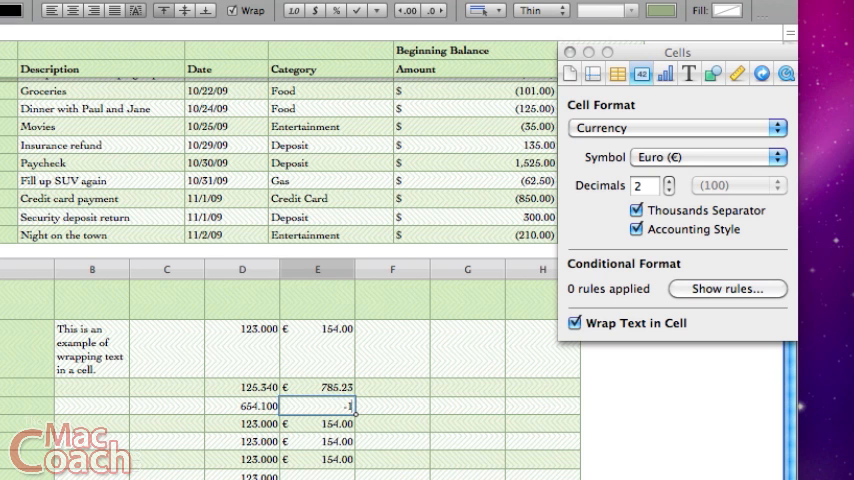
text(-15.23568)
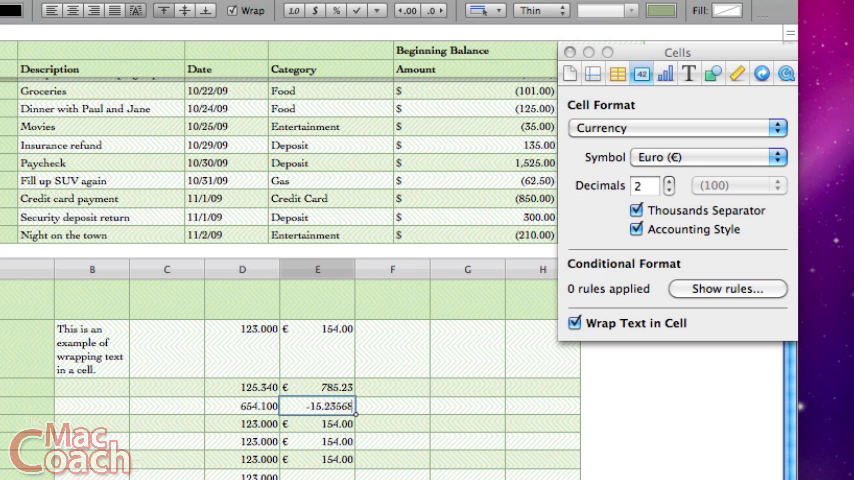
key(Return)
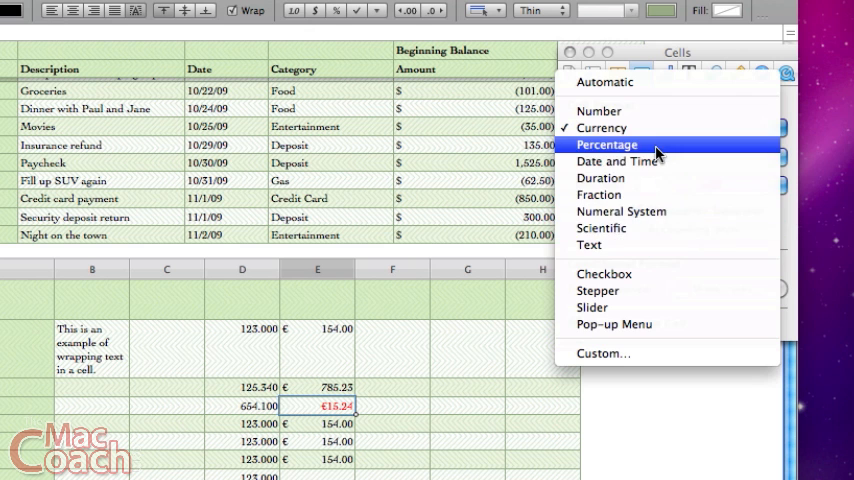
Step: Format the negative amount as Percentage and enter .75 in a percentage cell in column F to read 75%
click(606, 144)
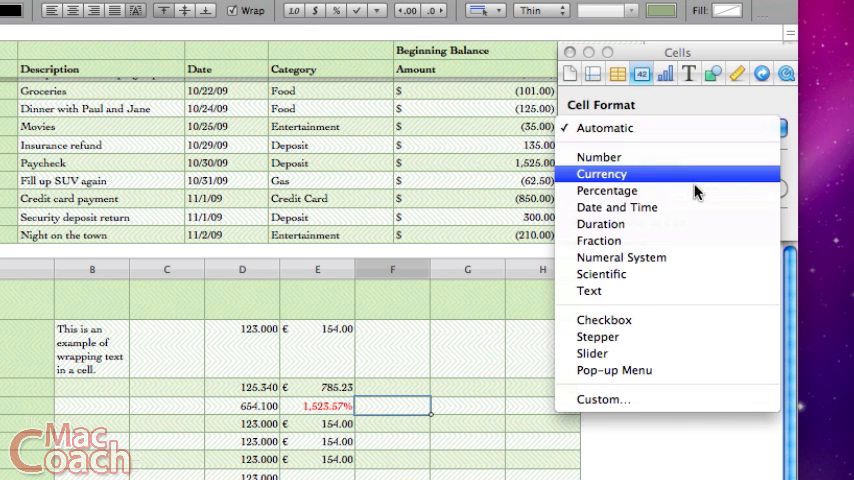
click(608, 192)
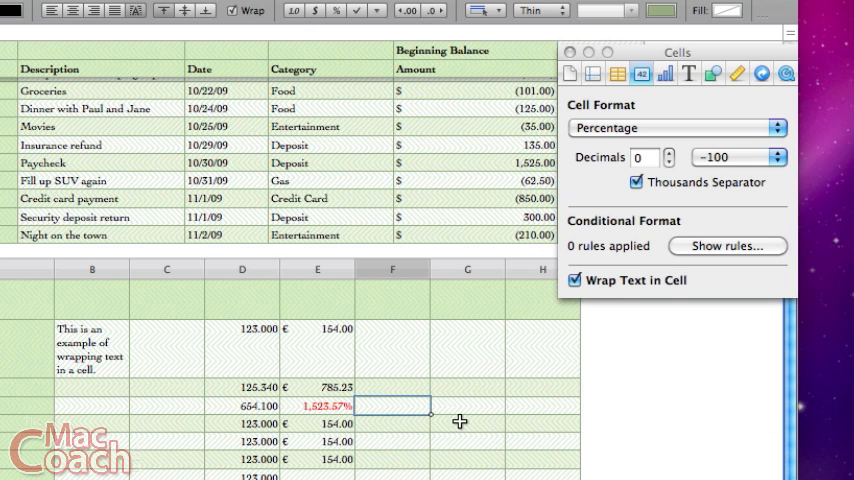
mouse_move(452, 424)
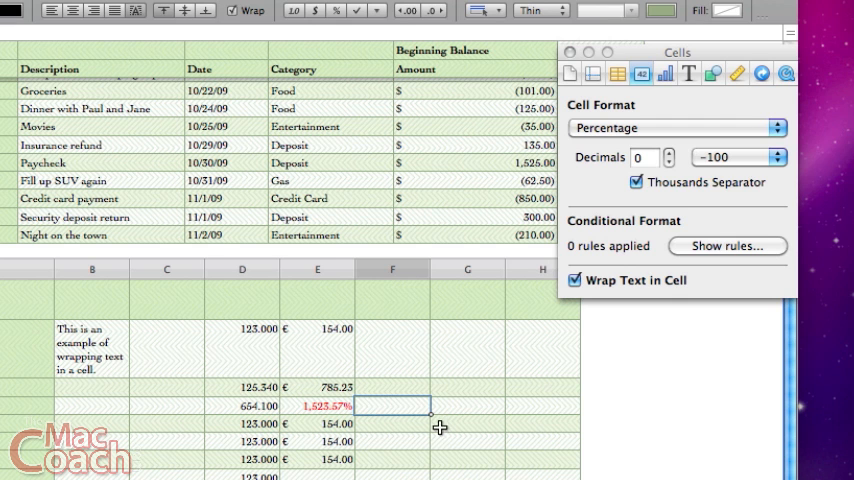
mouse_move(422, 410)
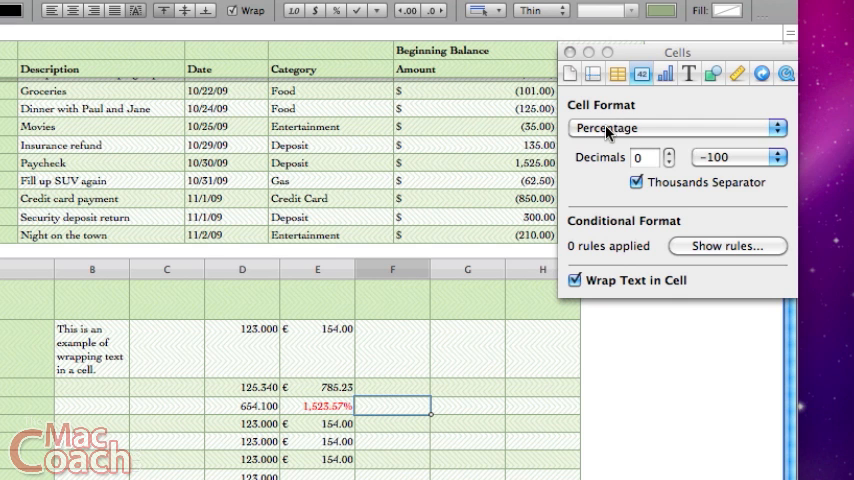
mouse_move(668, 170)
text(.75)
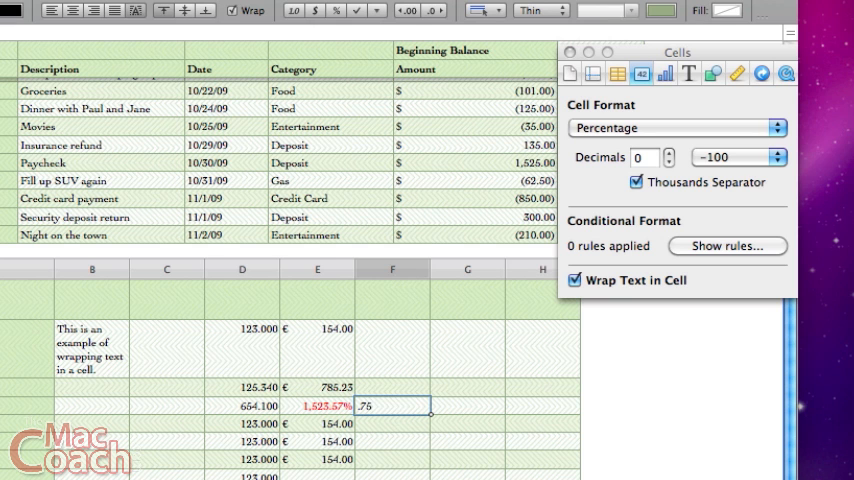
click(676, 128)
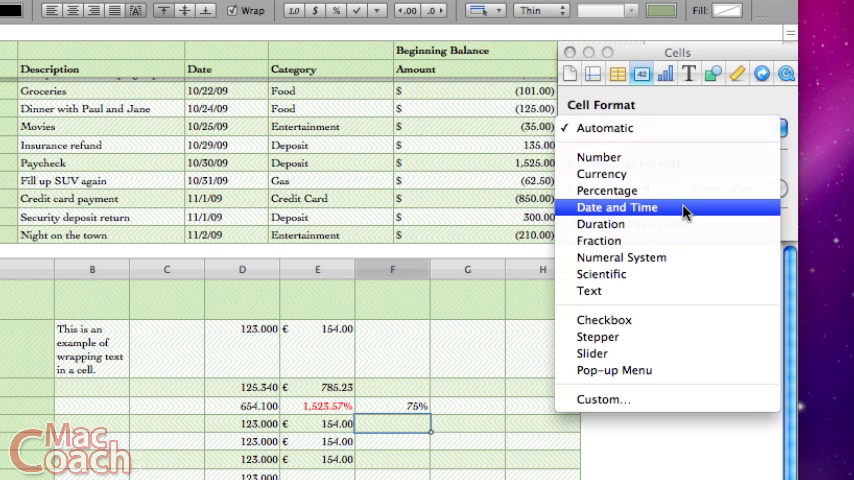
Step: Format the column G cell as Date and Time with the 'January 5, 2009' long date style
click(616, 208)
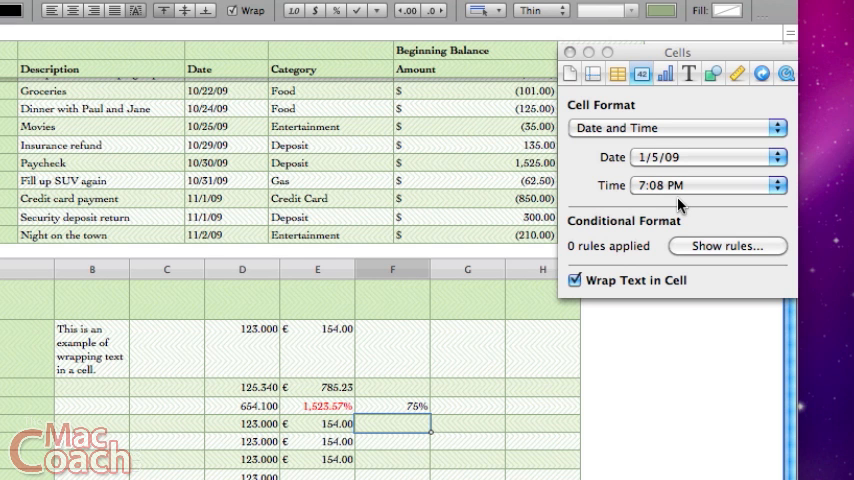
mouse_move(684, 192)
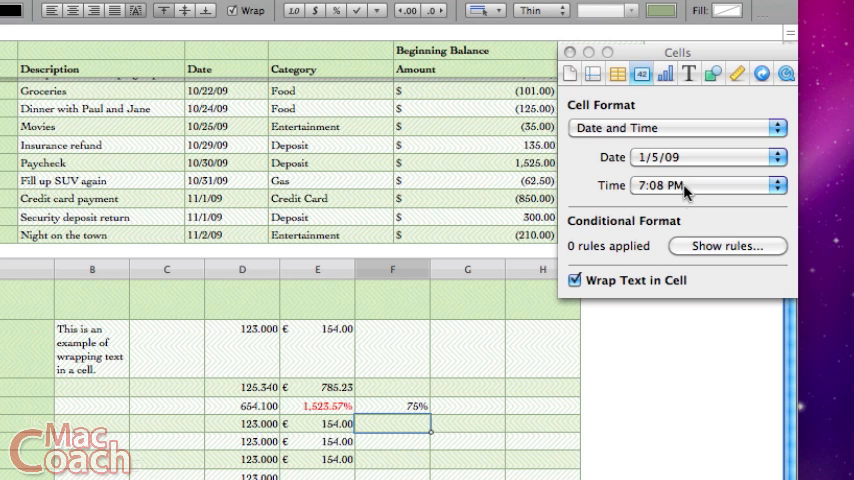
mouse_move(692, 222)
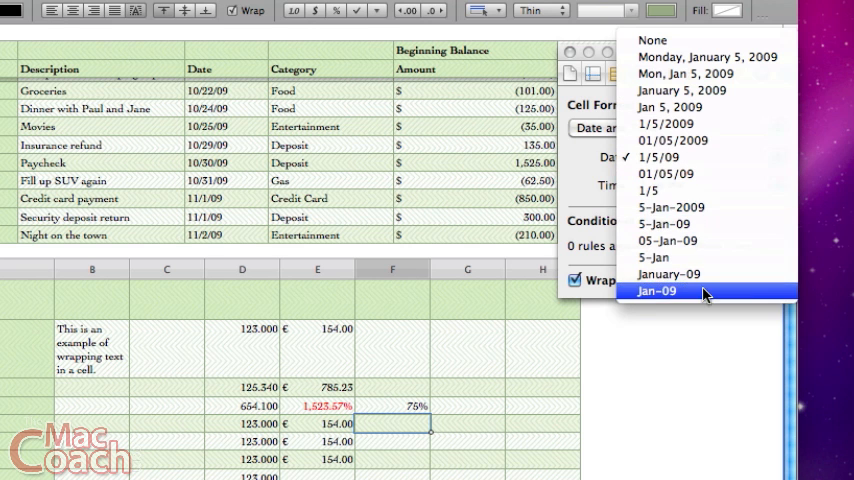
mouse_move(704, 156)
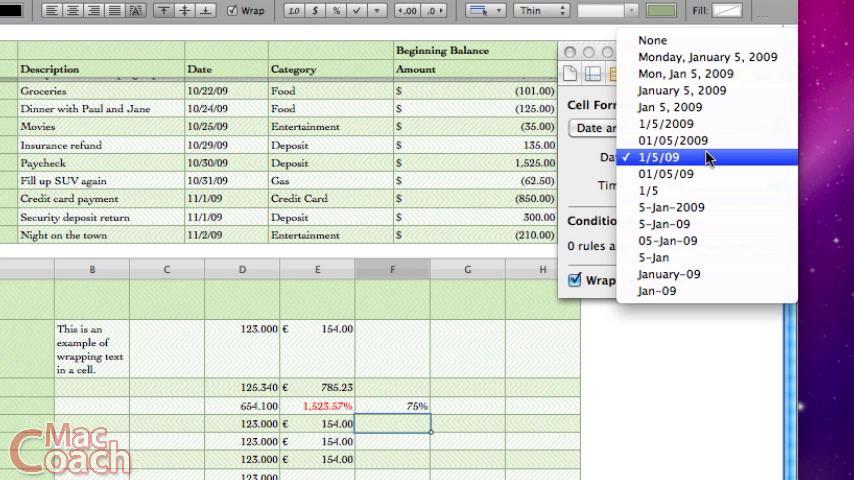
click(660, 156)
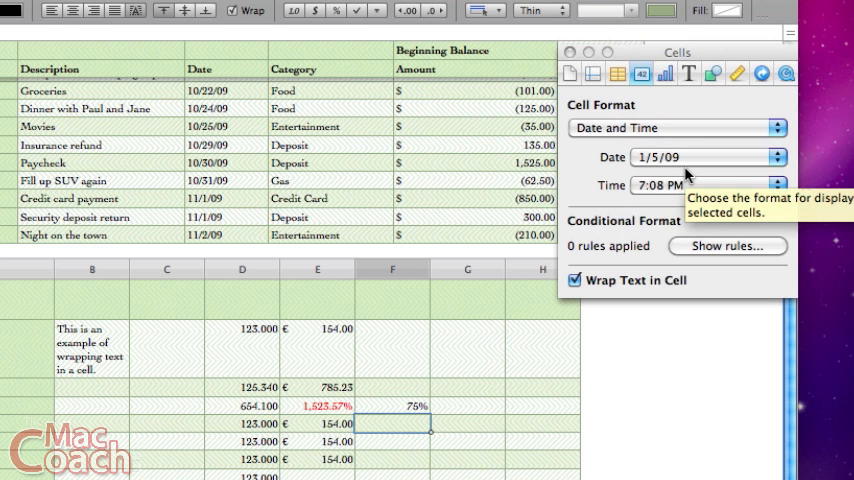
mouse_move(478, 420)
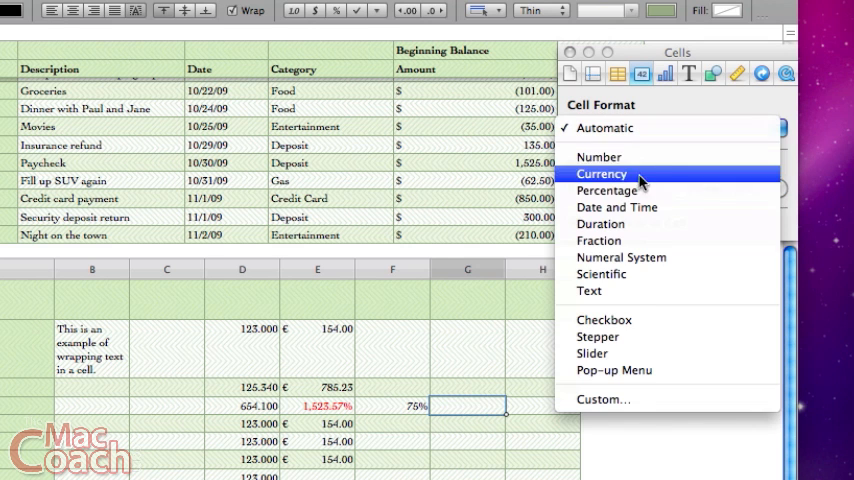
click(616, 208)
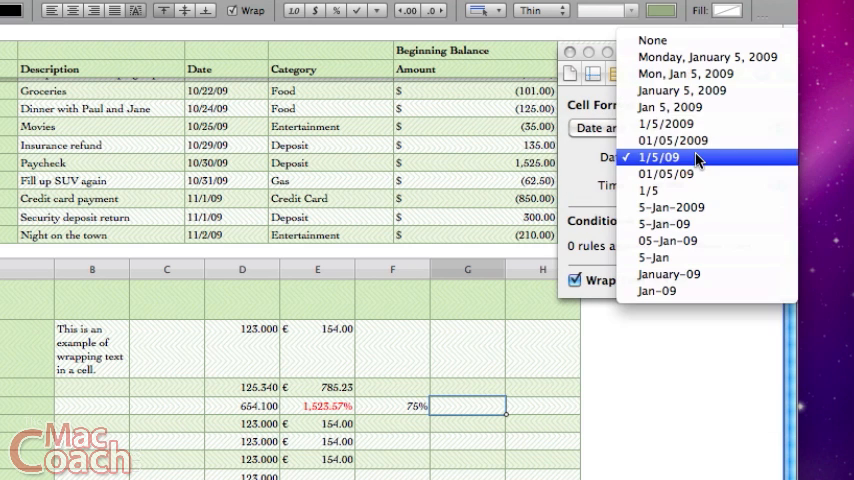
mouse_move(704, 90)
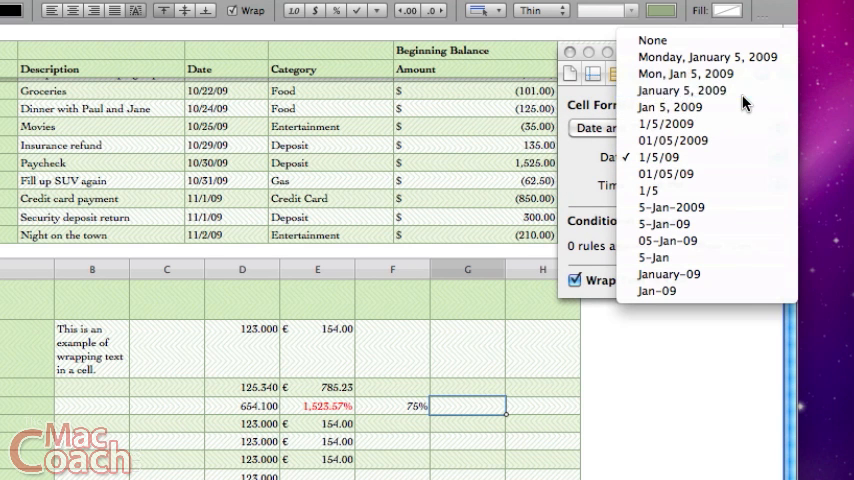
click(682, 90)
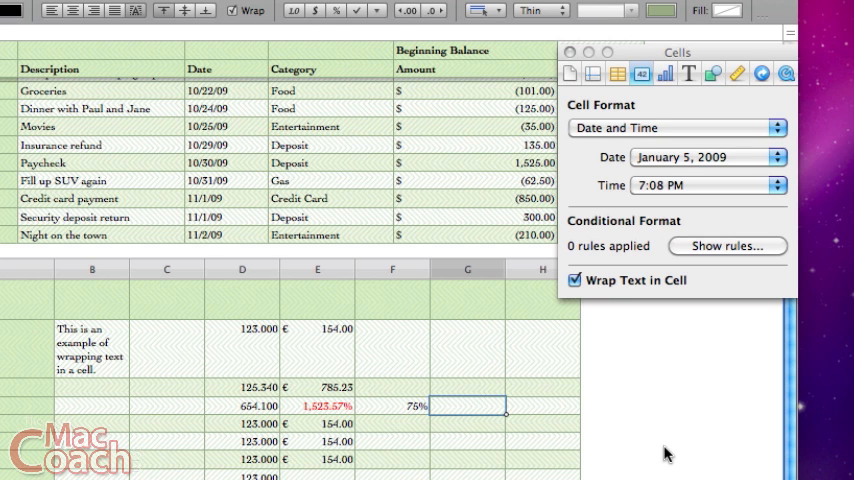
Step: Enter 10/22/08 so the cell reads October 22, 2008
text(10/)
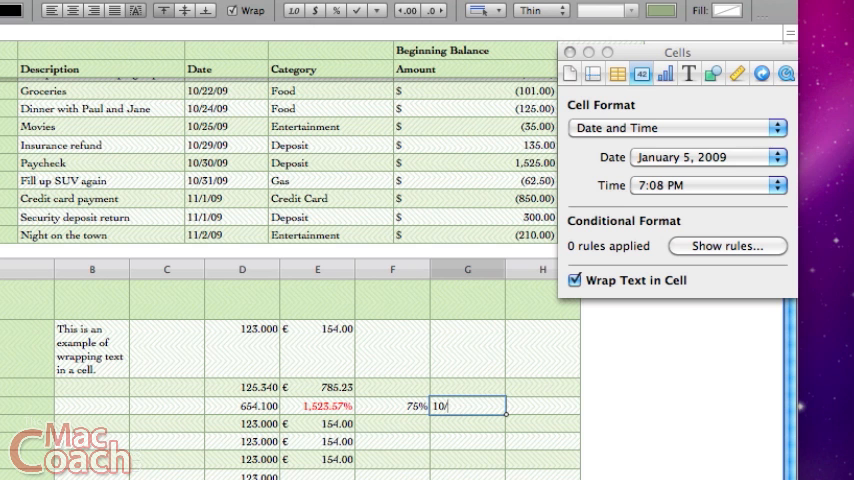
text(22/)
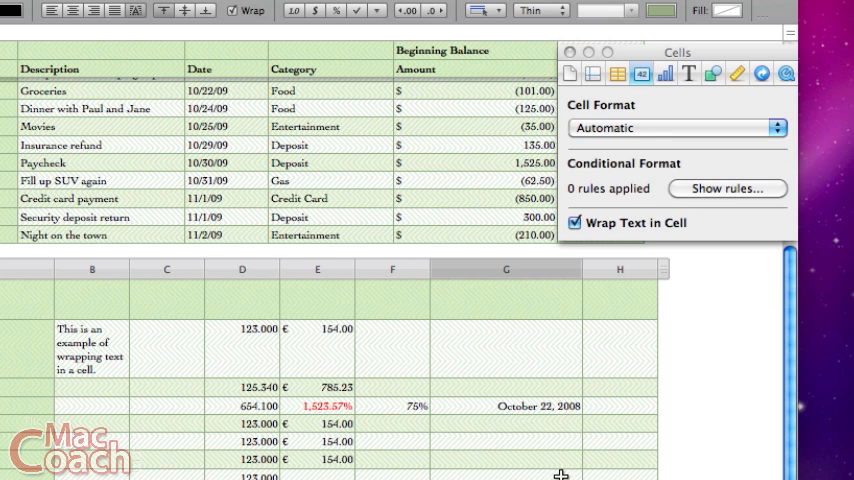
mouse_move(644, 152)
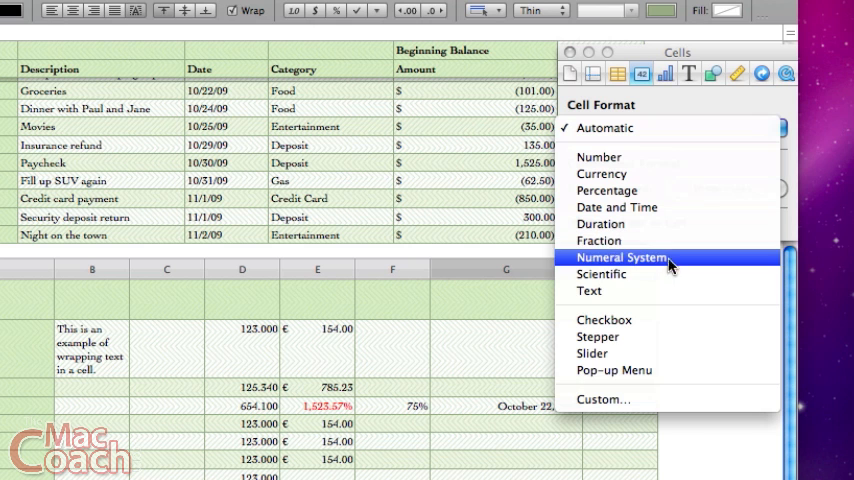
mouse_move(670, 278)
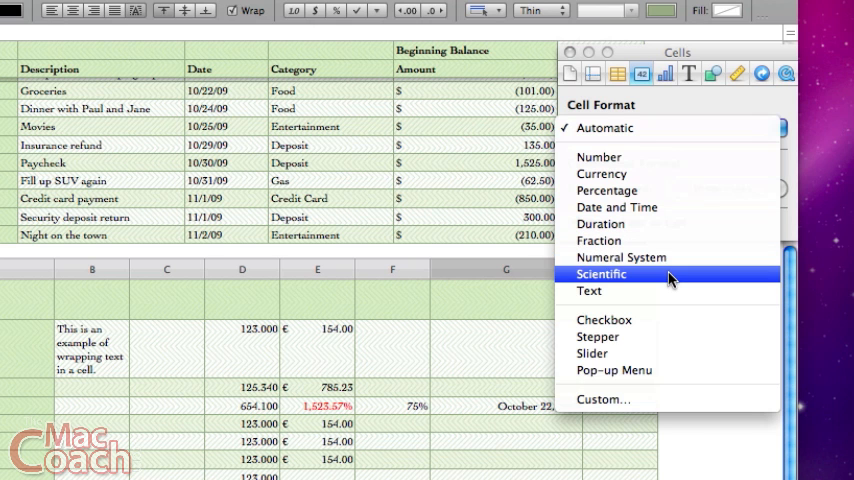
mouse_move(656, 320)
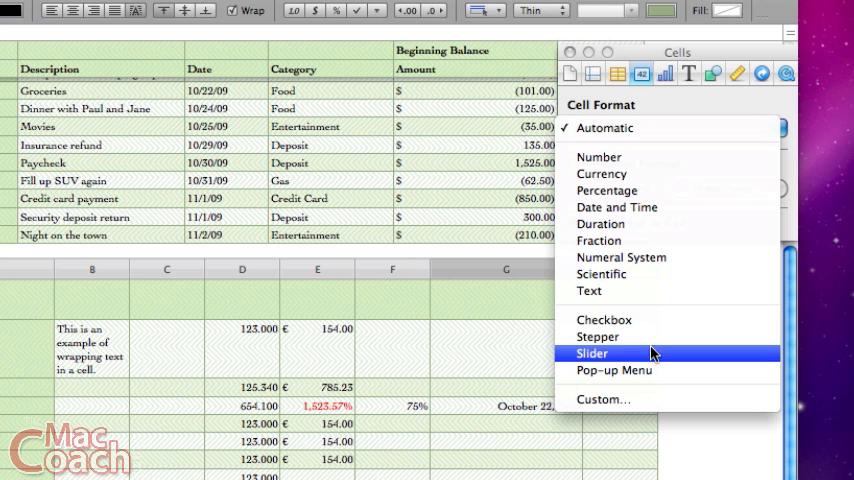
mouse_move(650, 370)
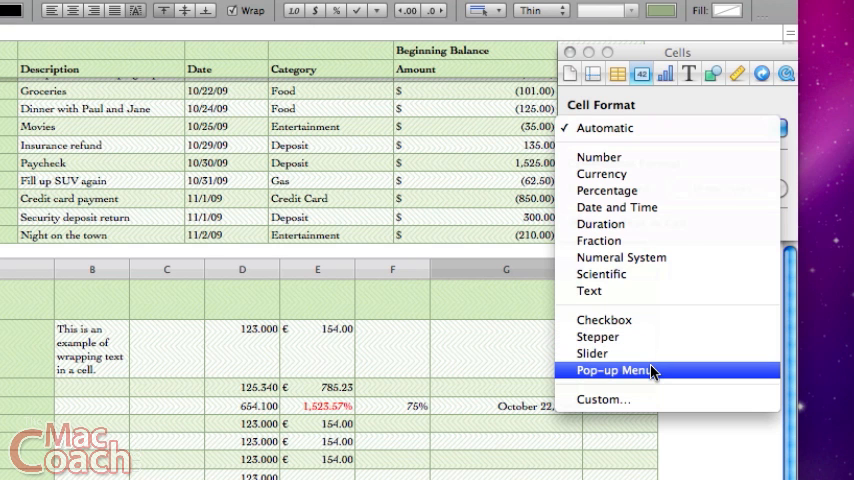
mouse_move(656, 358)
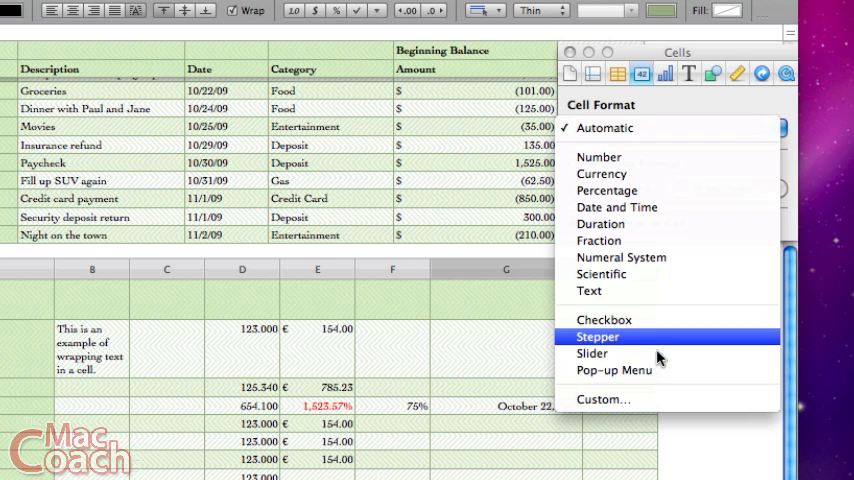
mouse_move(656, 370)
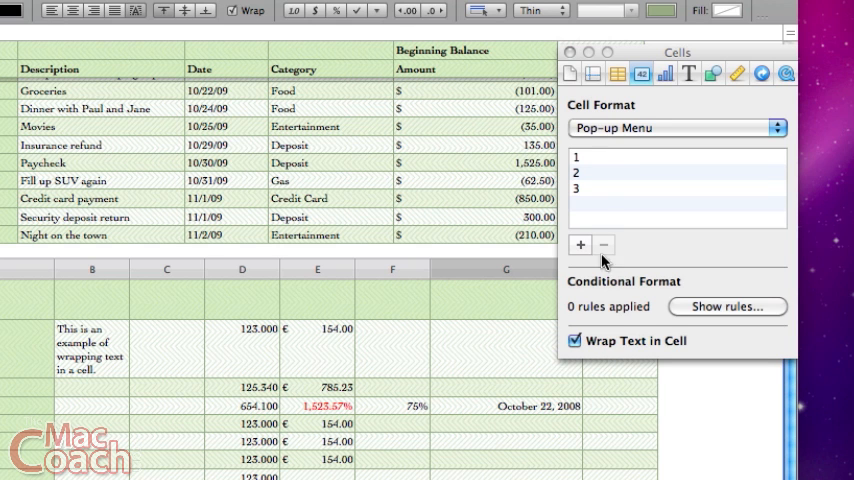
Step: Rename the pop-up choices to Happy Days and Sad Days, add OK Days and remove Category 1
click(676, 156)
text(Sad D)
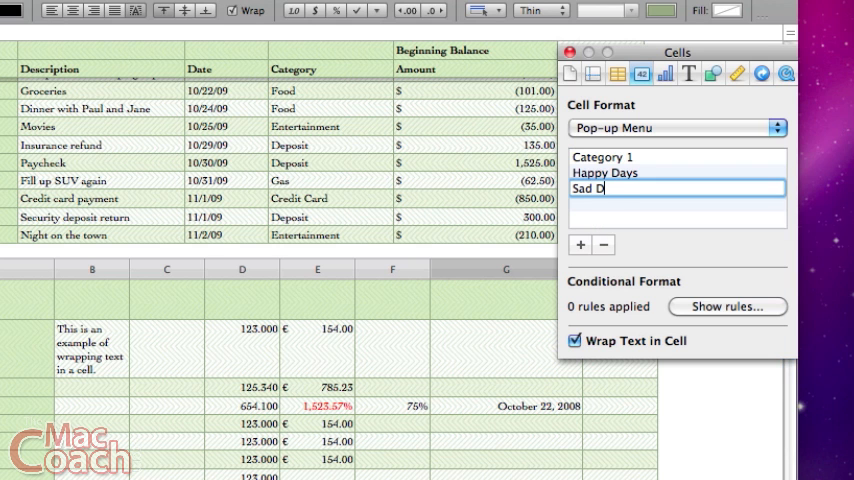
text(ays)
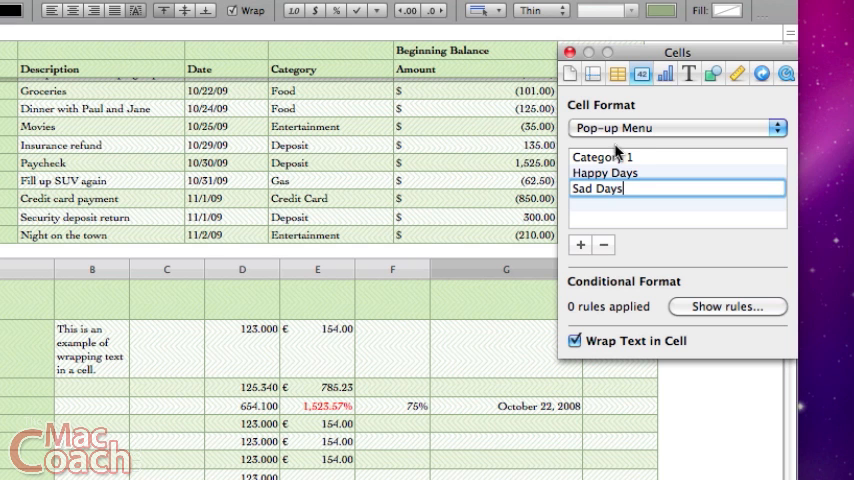
click(580, 244)
text(OK Days)
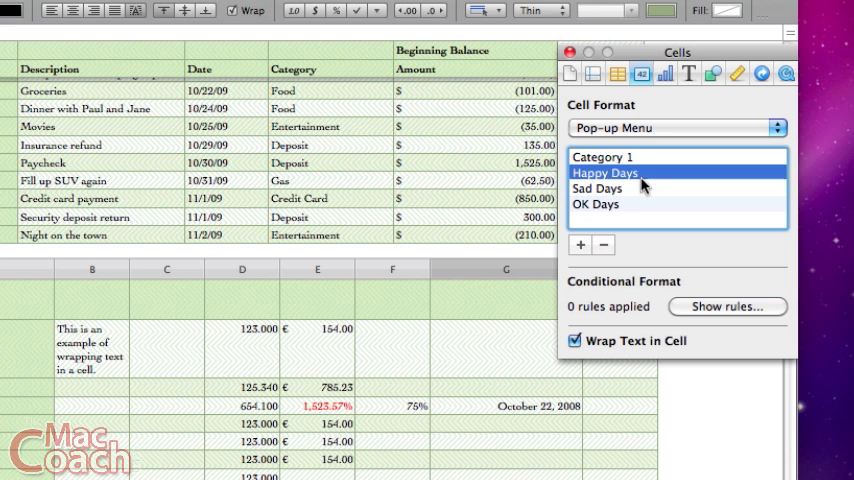
click(602, 156)
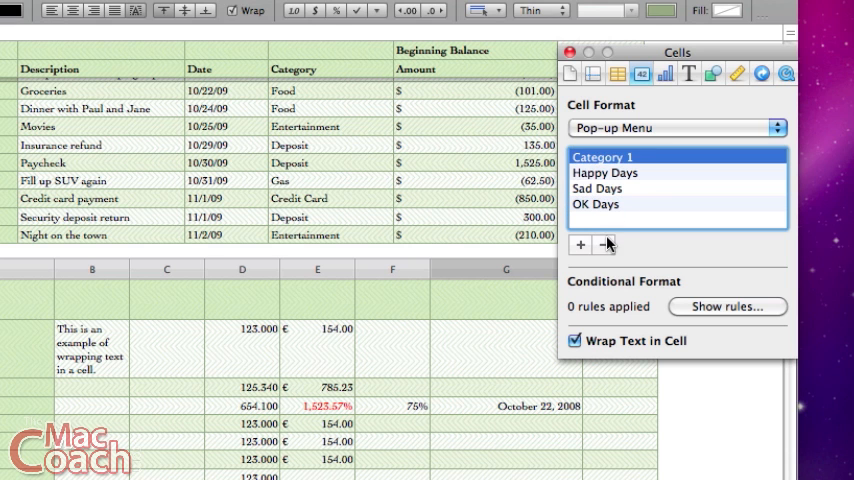
click(604, 244)
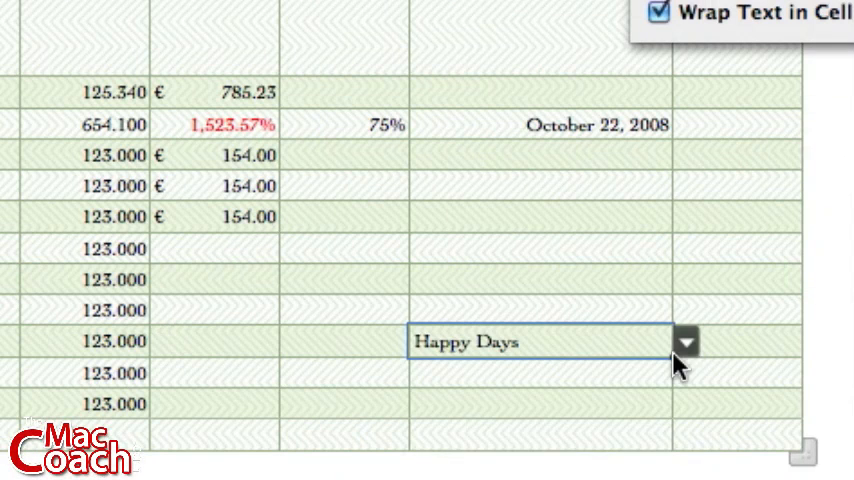
Step: Set the pop-up cell to OK Days from its dropdown
click(684, 340)
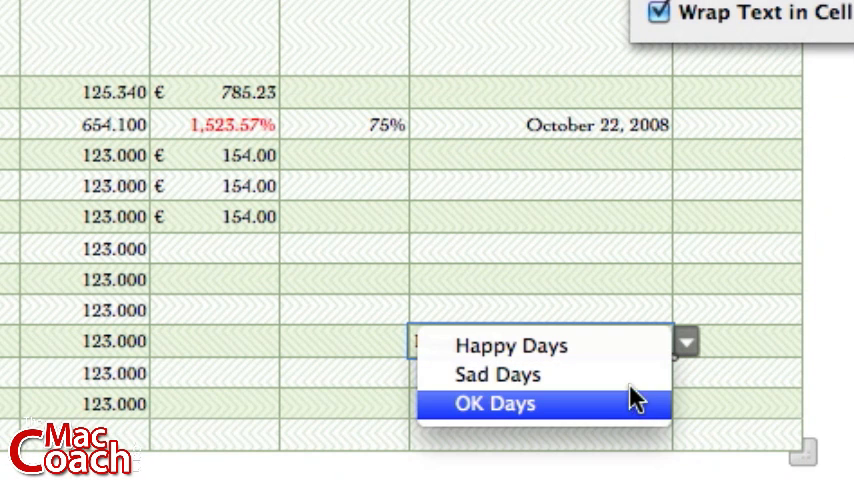
click(496, 374)
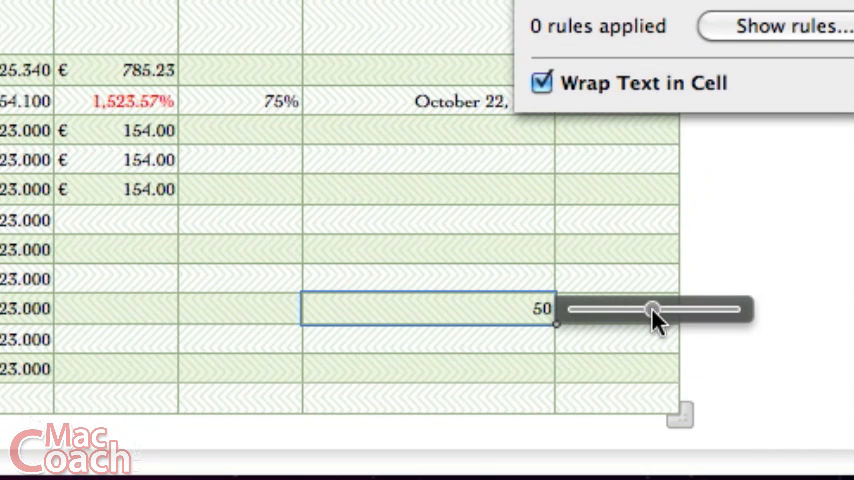
Step: Drag the slider cell to 65 and keep its 1–100 value displayed as US dollar currency
drag(650, 310, 678, 310)
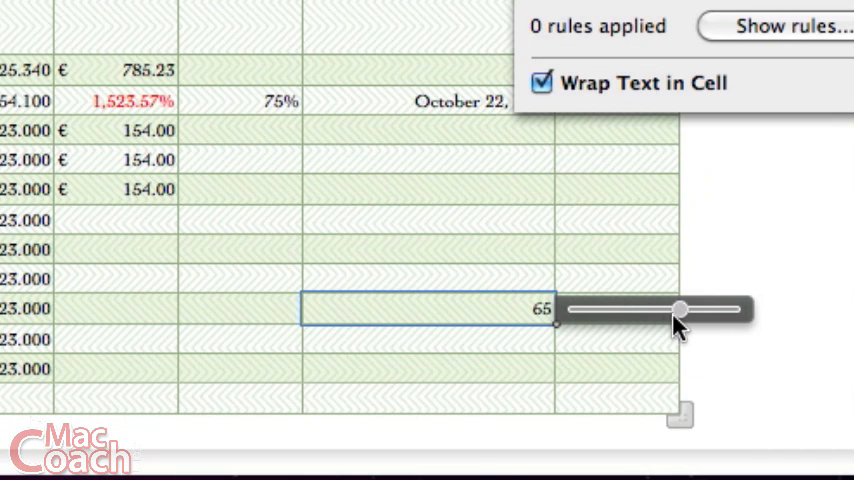
drag(680, 310, 676, 310)
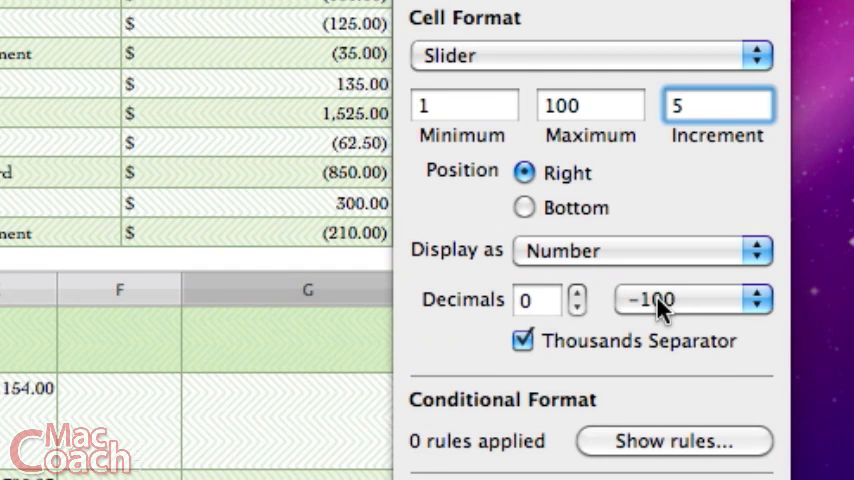
click(590, 104)
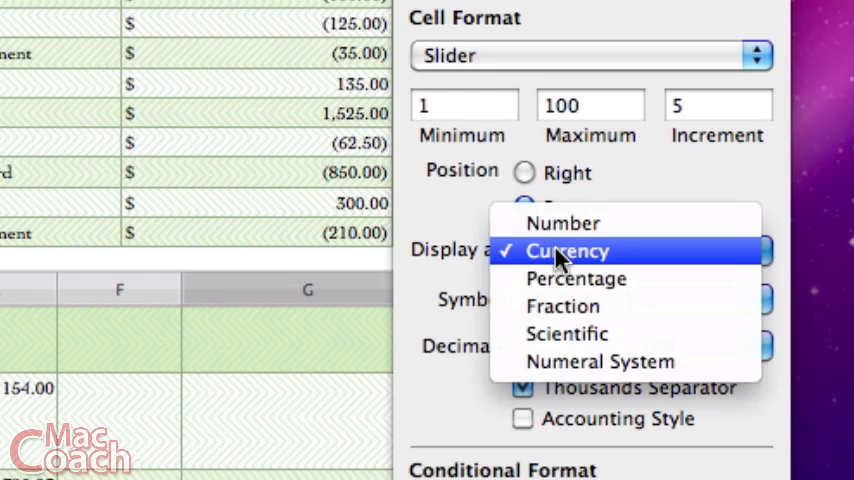
mouse_move(600, 360)
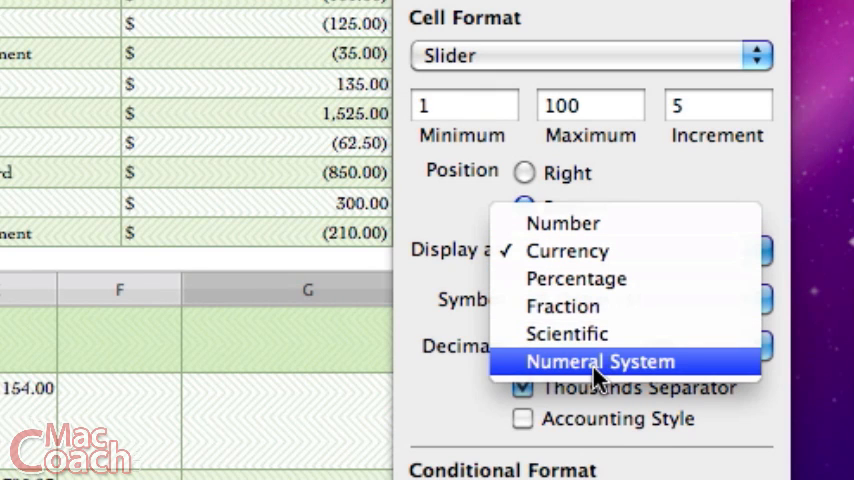
mouse_move(596, 318)
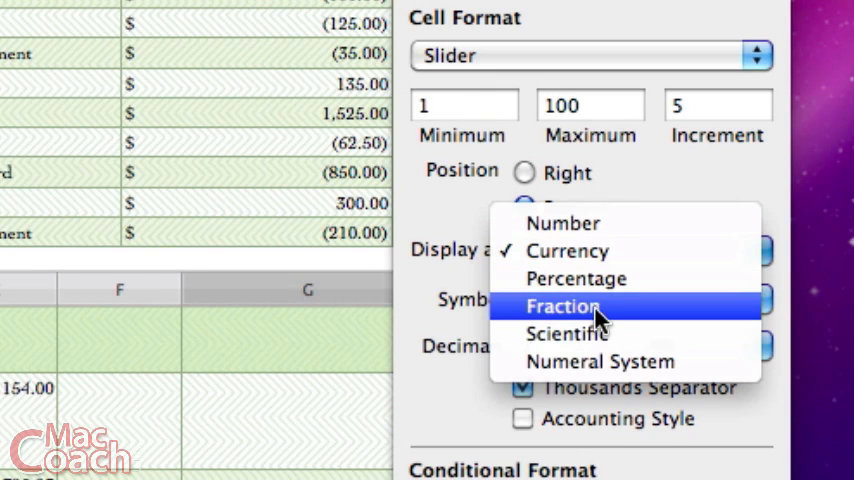
click(568, 252)
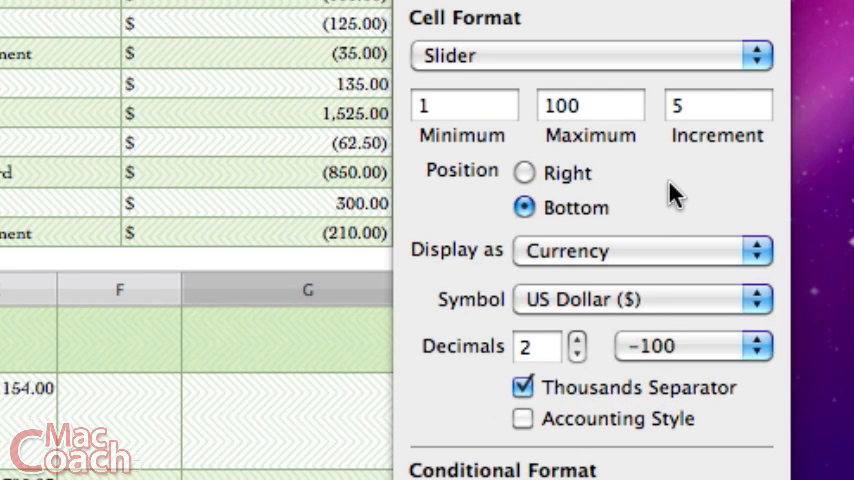
mouse_move(444, 432)
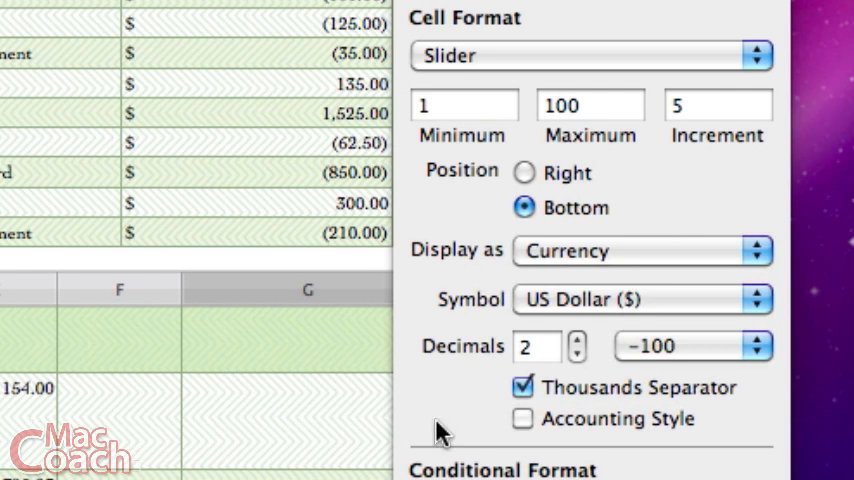
mouse_move(528, 42)
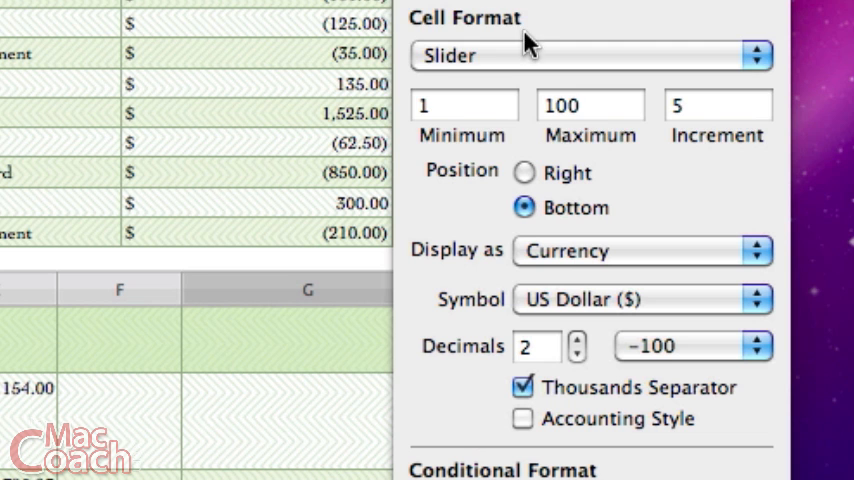
mouse_move(528, 84)
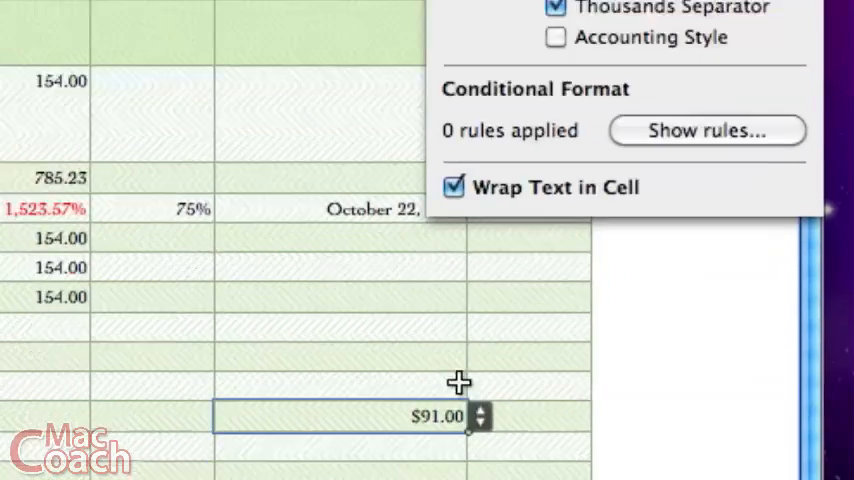
Step: Test the stepper arrows, then change the stepper increment from 5 to 1
click(480, 410)
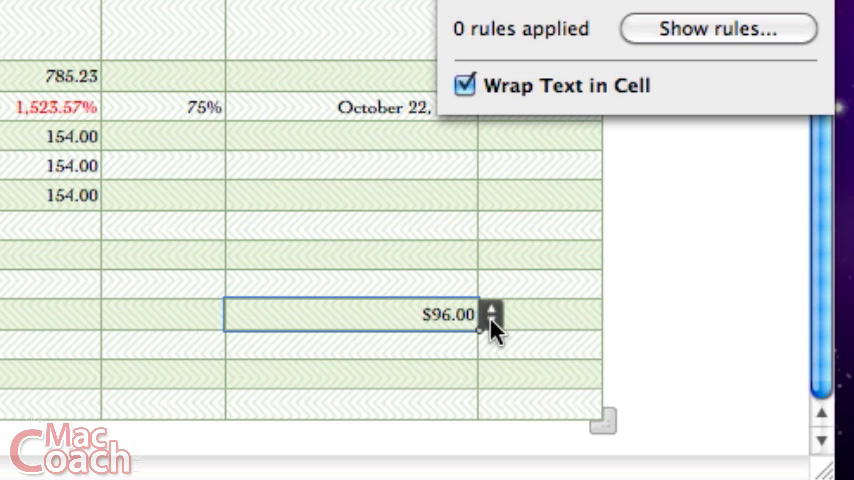
click(492, 322)
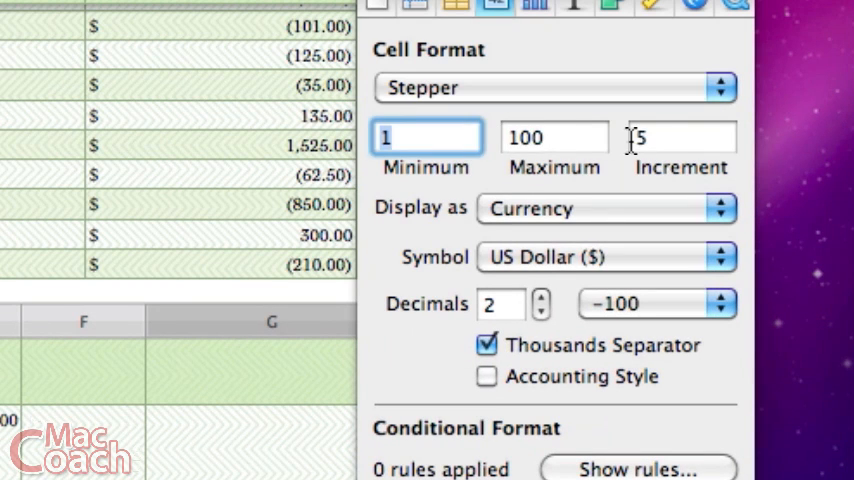
click(680, 136)
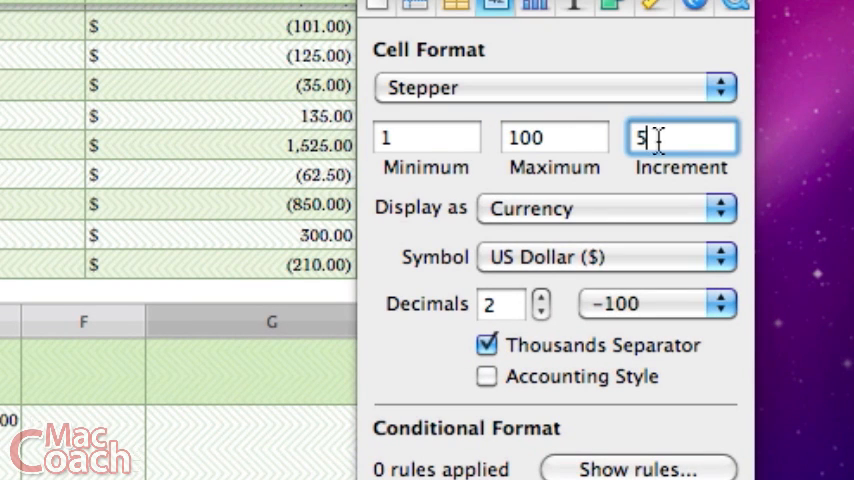
text(1)
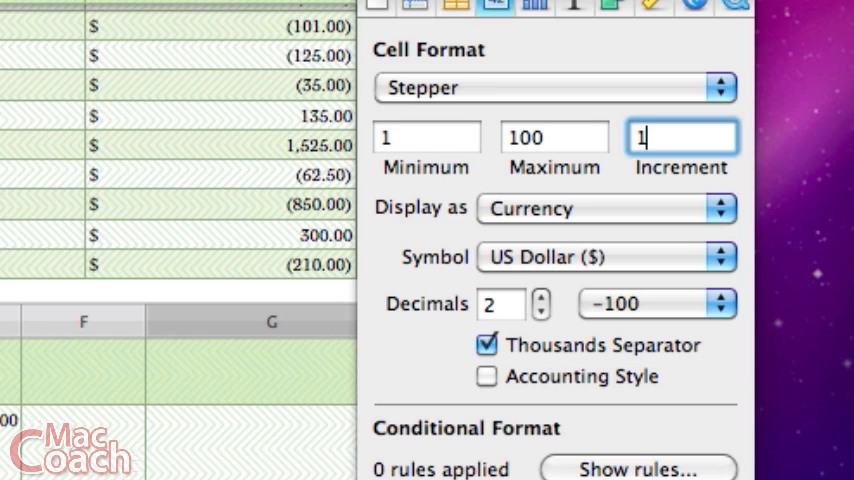
click(552, 88)
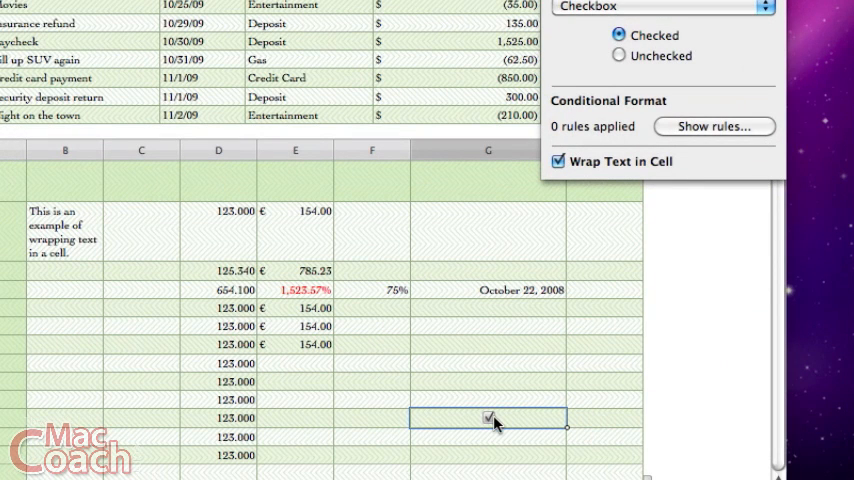
Step: Leave the ticked checkbox cell by selecting a neighbouring cell
click(488, 416)
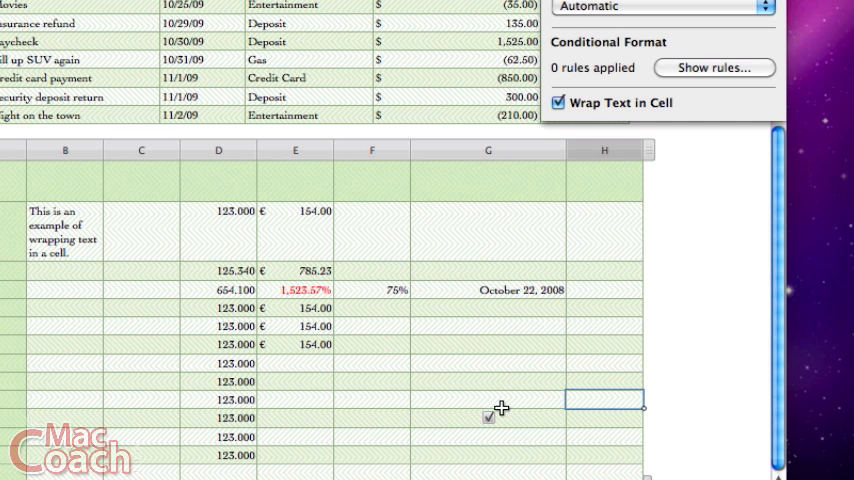
mouse_move(12, 228)
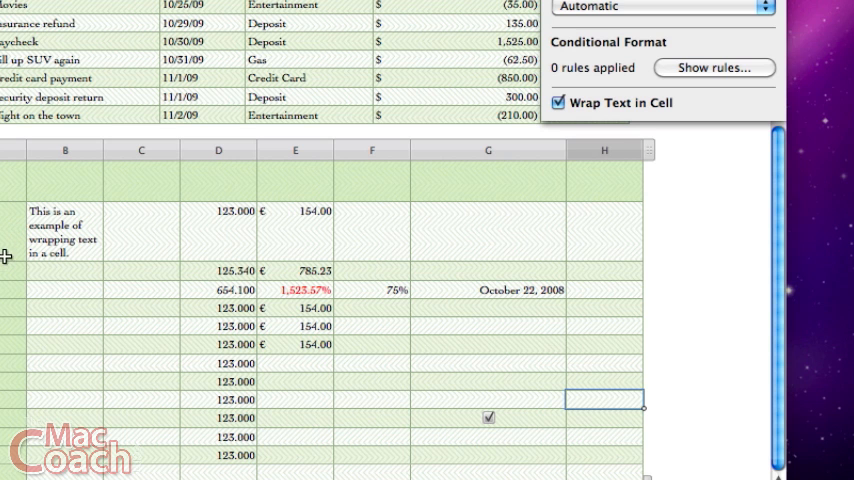
mouse_move(4, 294)
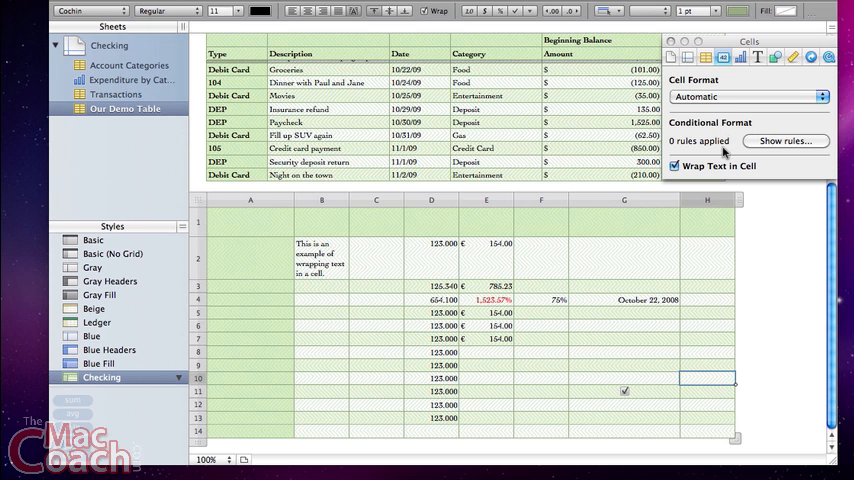
Step: Add a conditional rule on the row 14 cells: values equal to 100 get a red fill
click(322, 430)
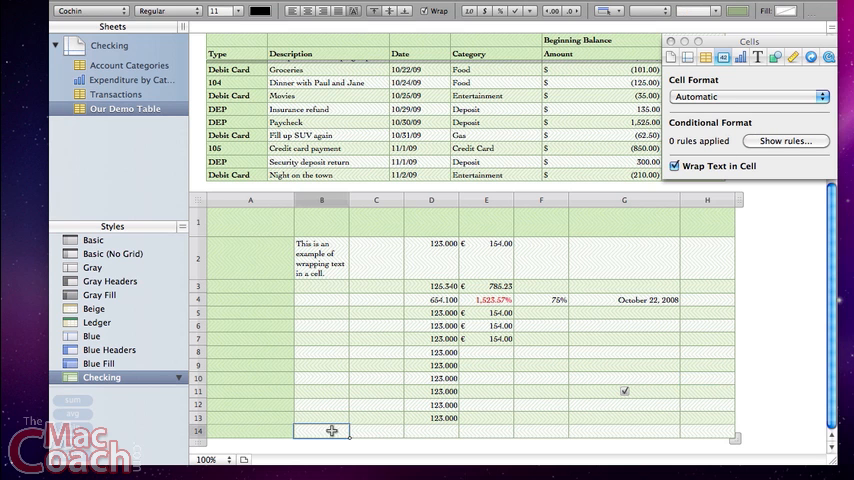
click(786, 140)
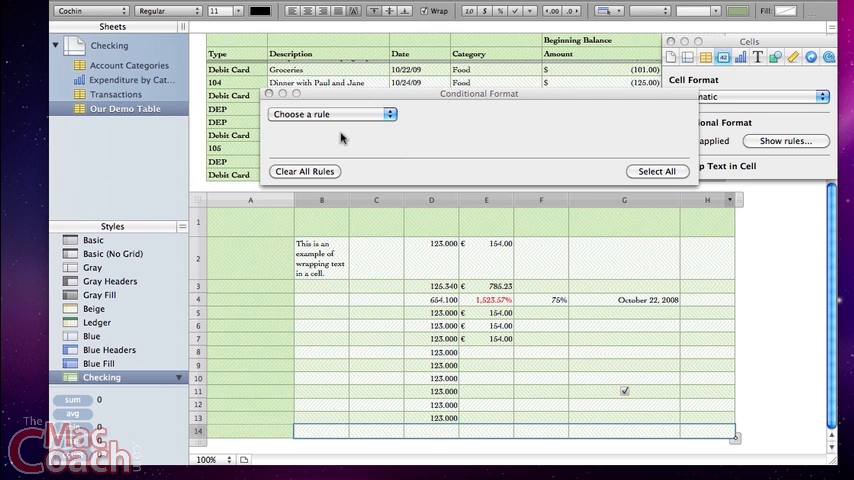
click(330, 114)
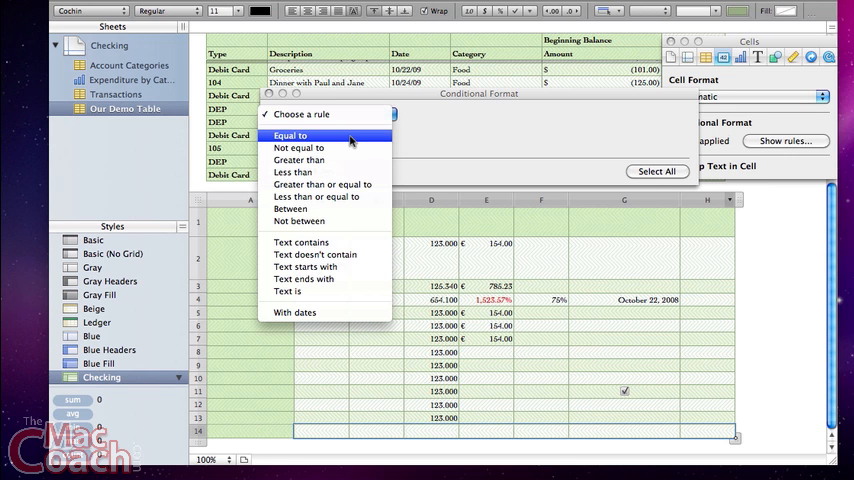
click(292, 136)
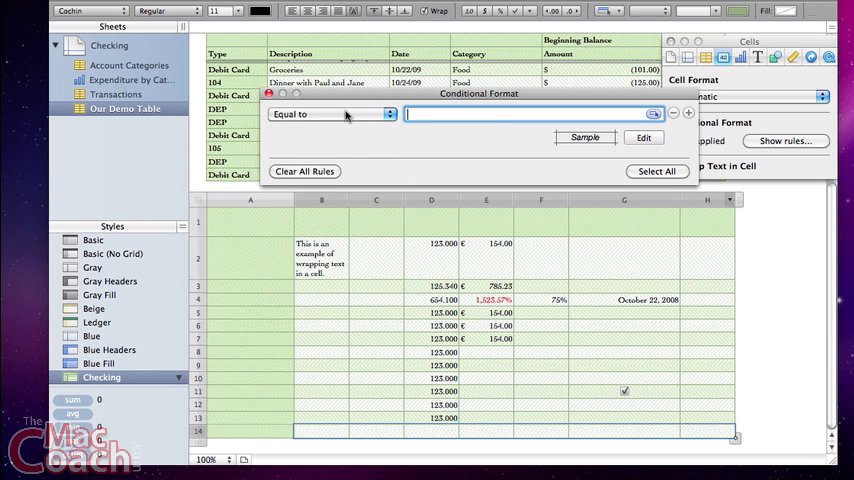
text(100)
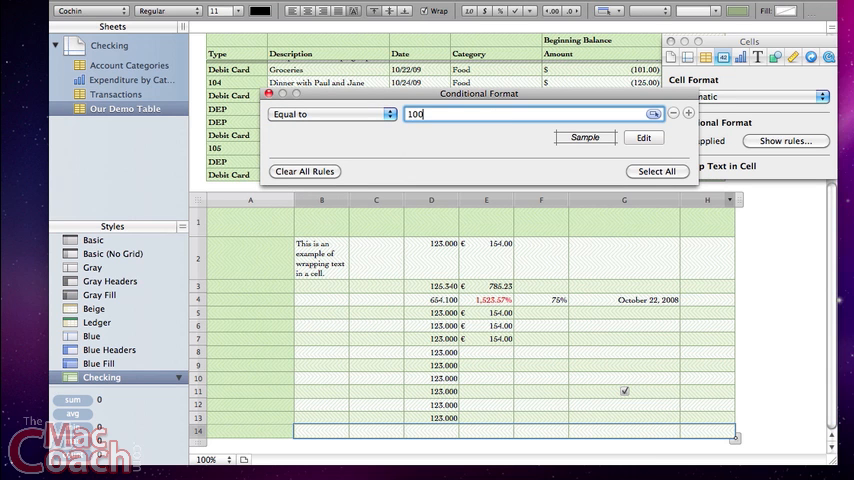
click(644, 136)
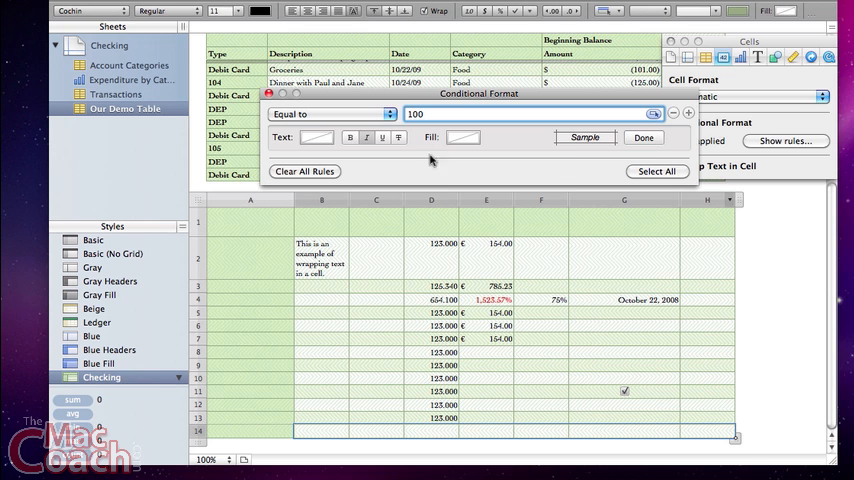
click(462, 136)
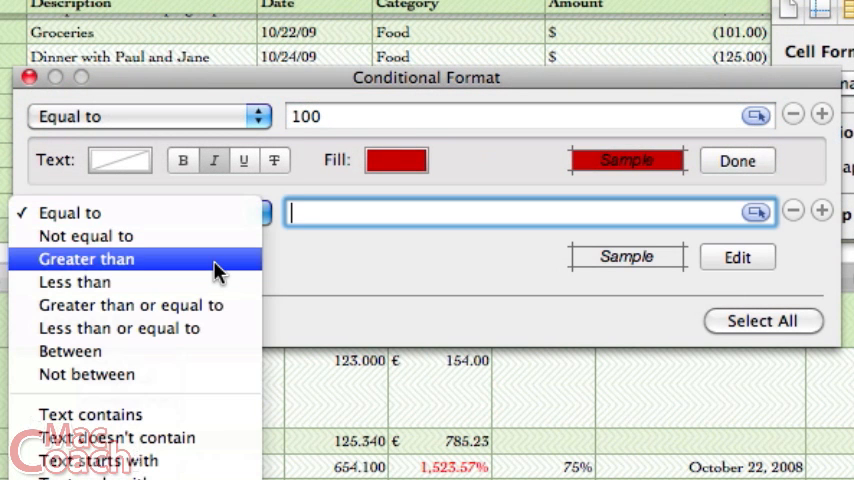
Step: Make the second rule colour cells greater than 100 blue
click(86, 260)
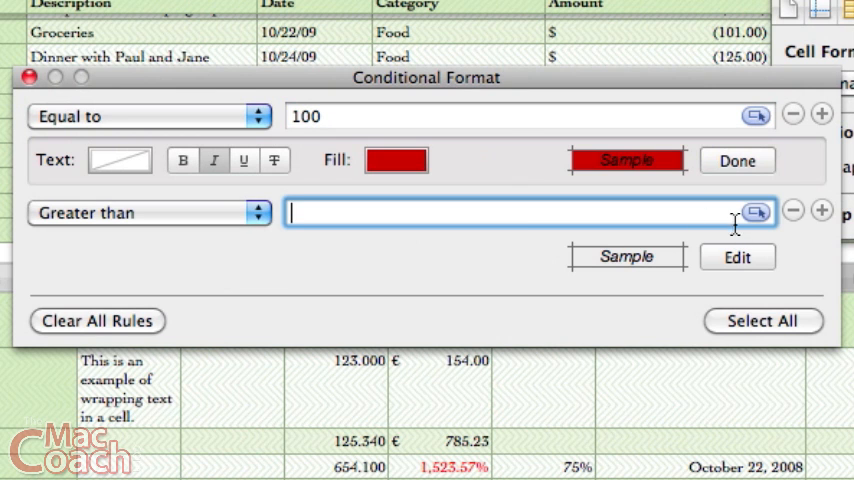
text(100)
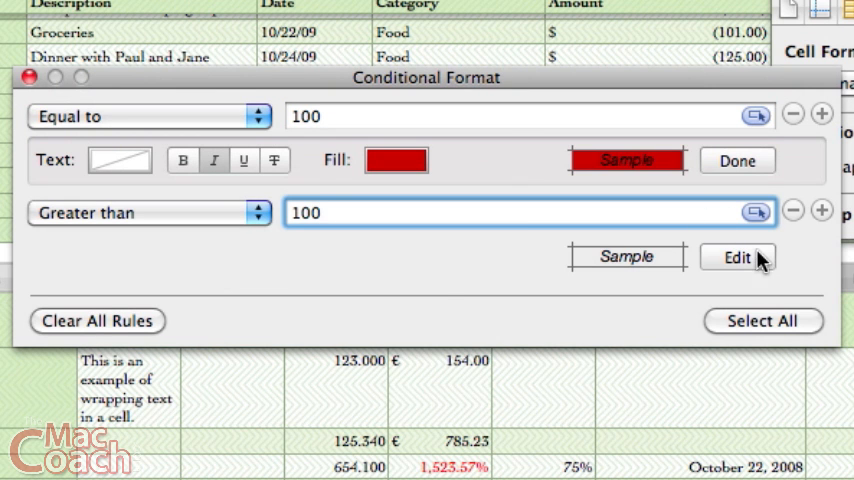
click(736, 256)
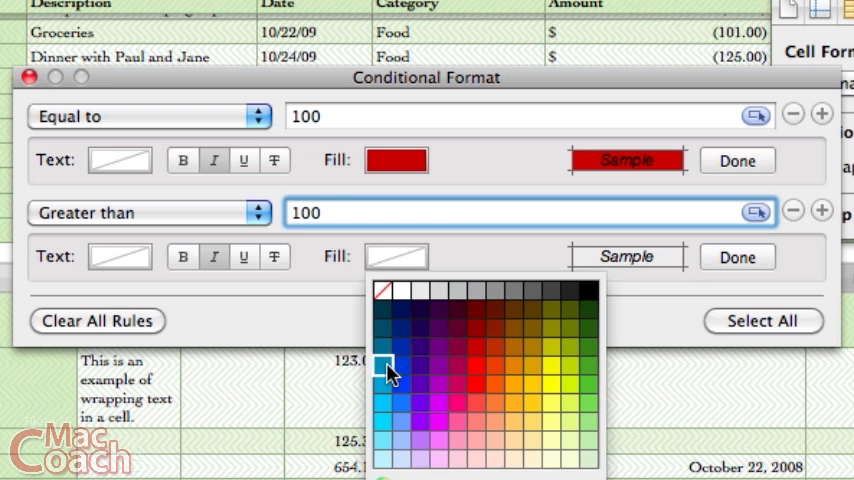
click(388, 372)
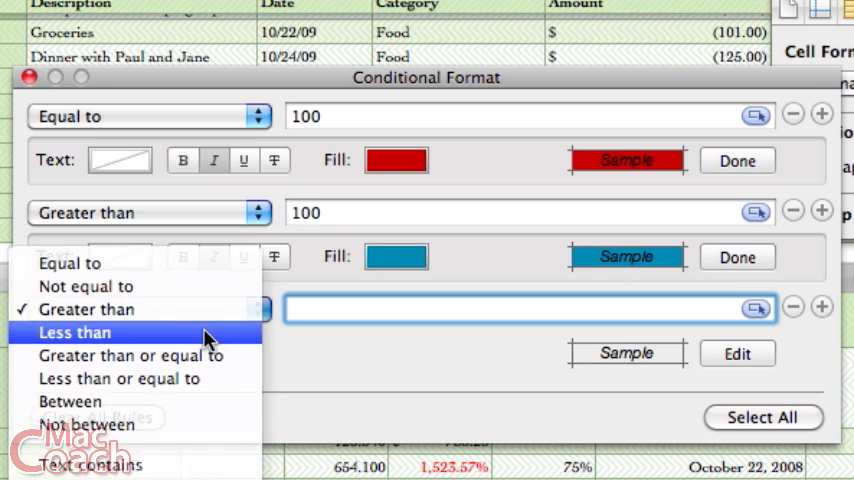
Step: Add a Less than rule that fills matching cells green
click(74, 332)
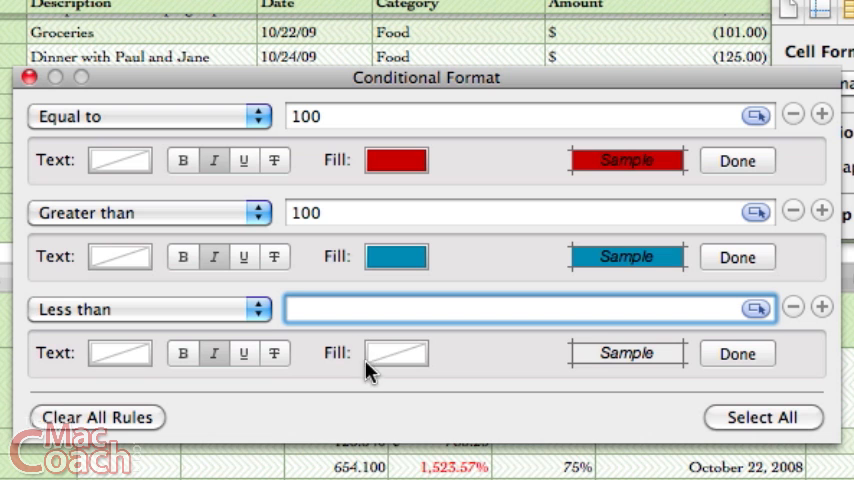
click(396, 352)
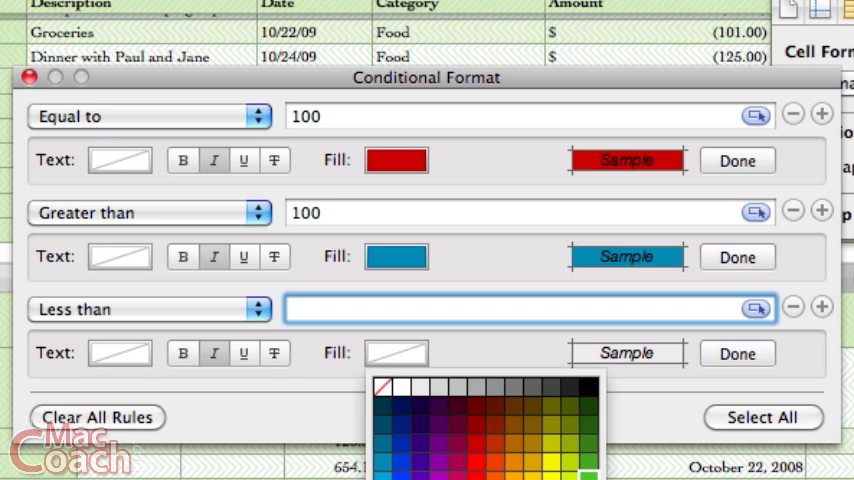
click(584, 470)
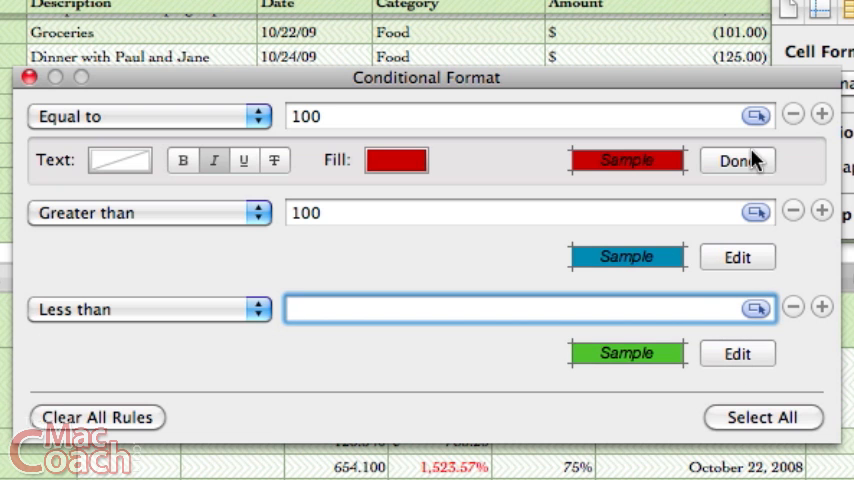
Step: Finish the Equal to rule and give the Less than rule the value 100
click(736, 160)
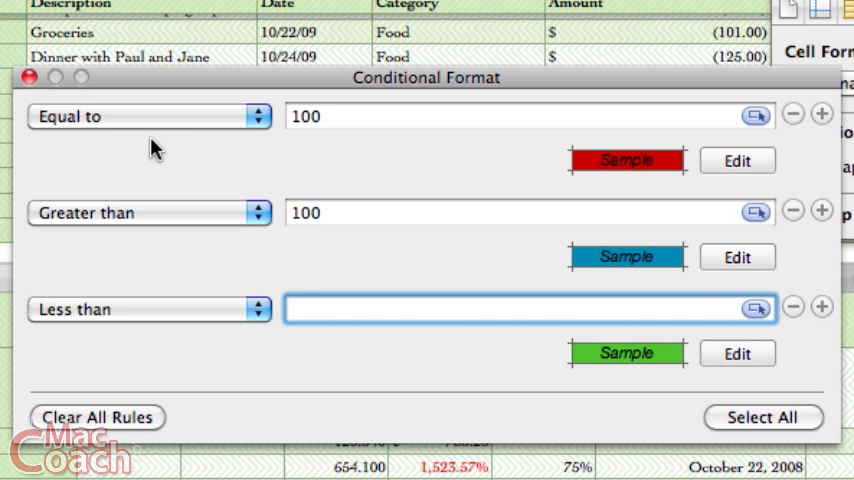
mouse_move(116, 128)
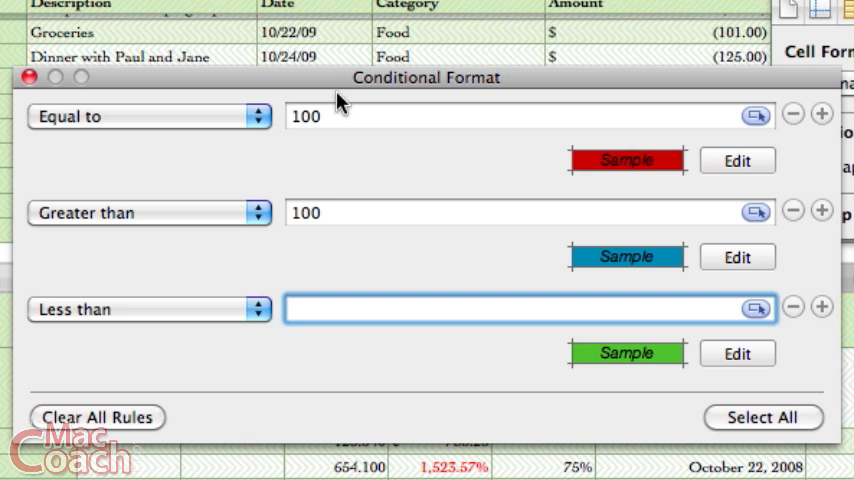
text(10)
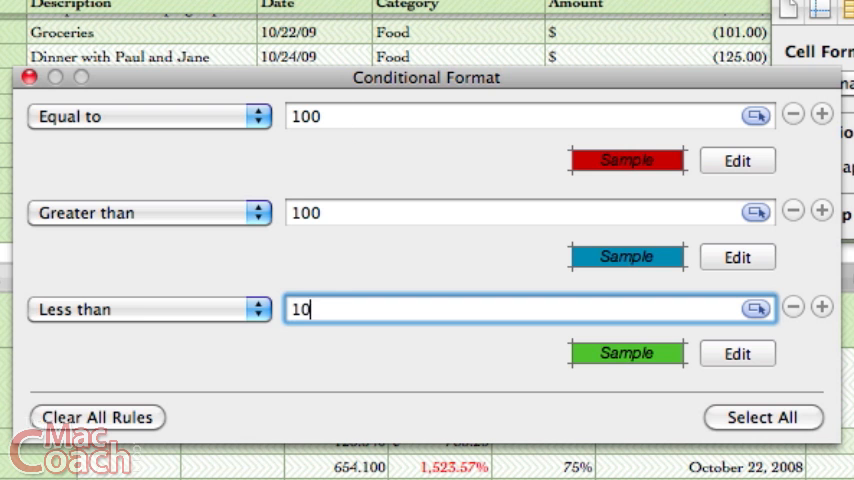
text(0)
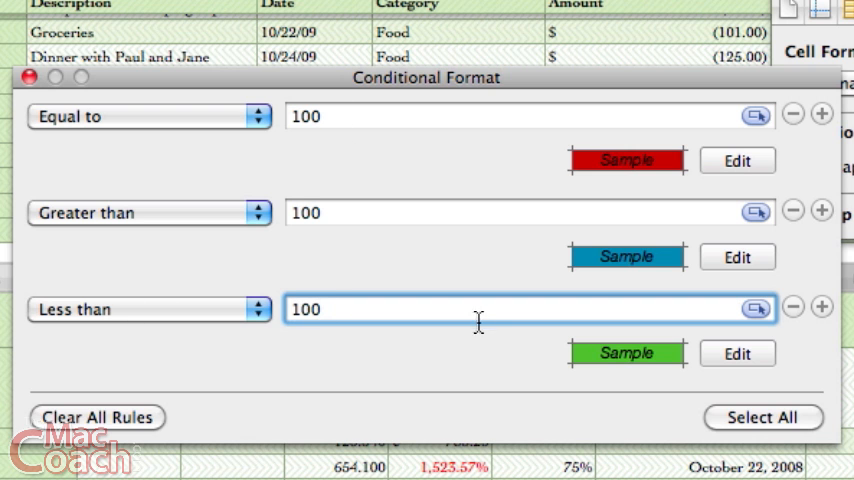
mouse_move(540, 388)
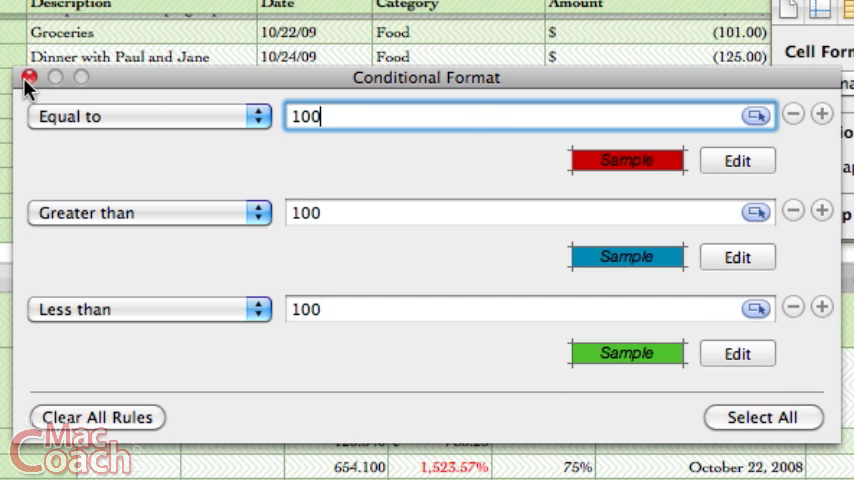
Step: Close the rules and enter 125 and 100 into row 14 to see them coloured
click(24, 78)
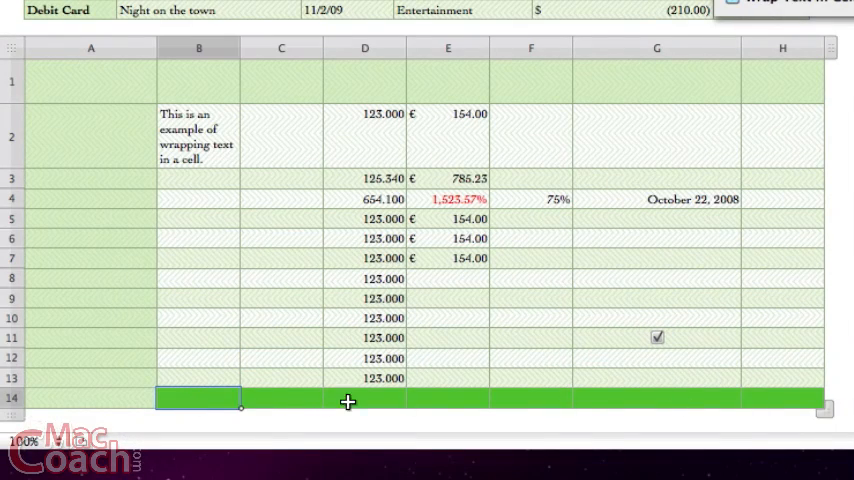
mouse_move(442, 410)
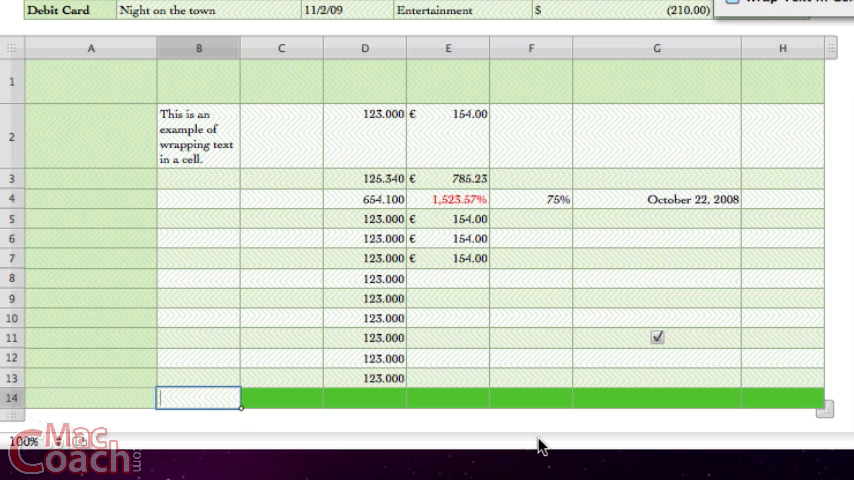
text(125)
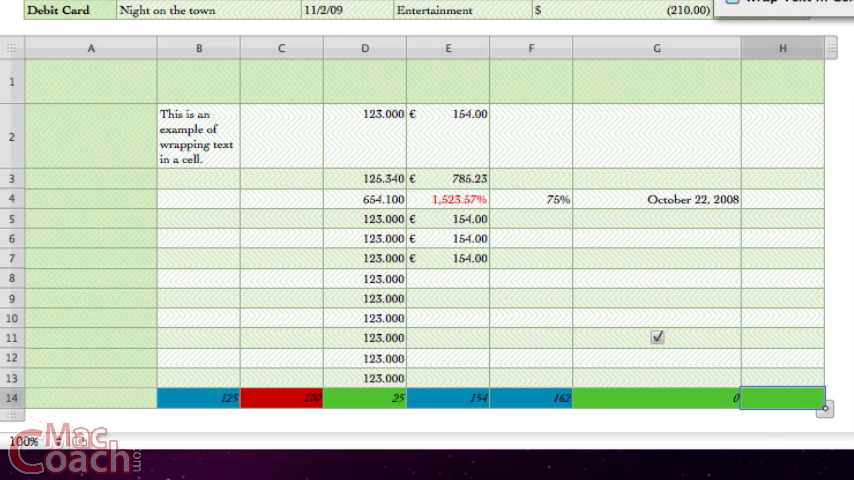
text(100)
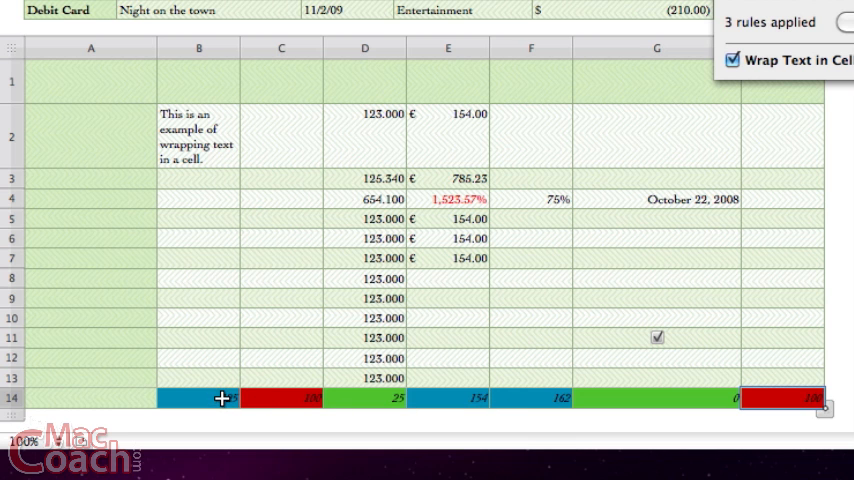
mouse_move(396, 400)
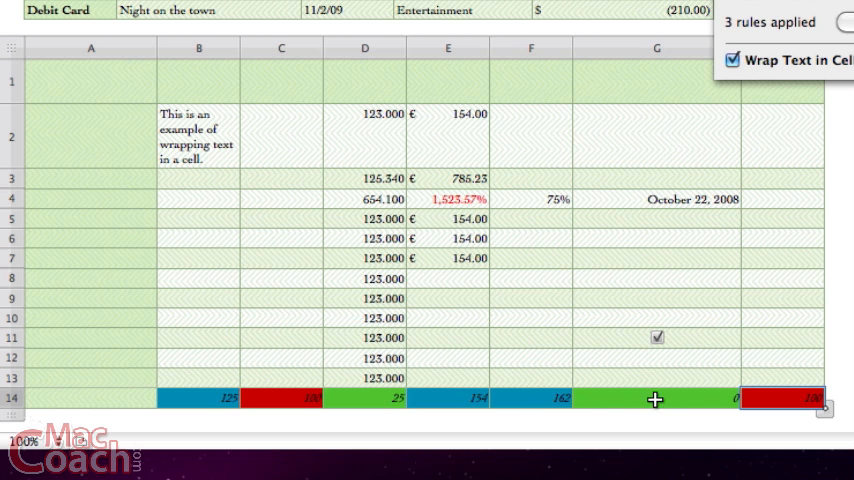
mouse_move(730, 372)
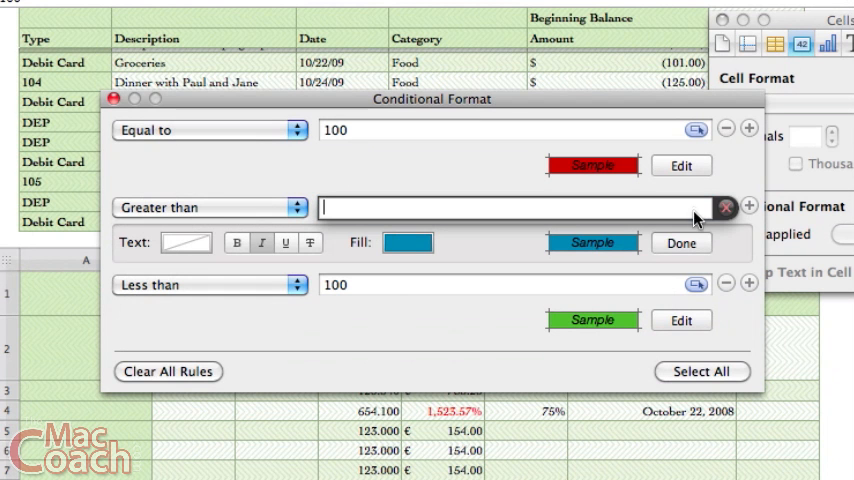
mouse_move(462, 296)
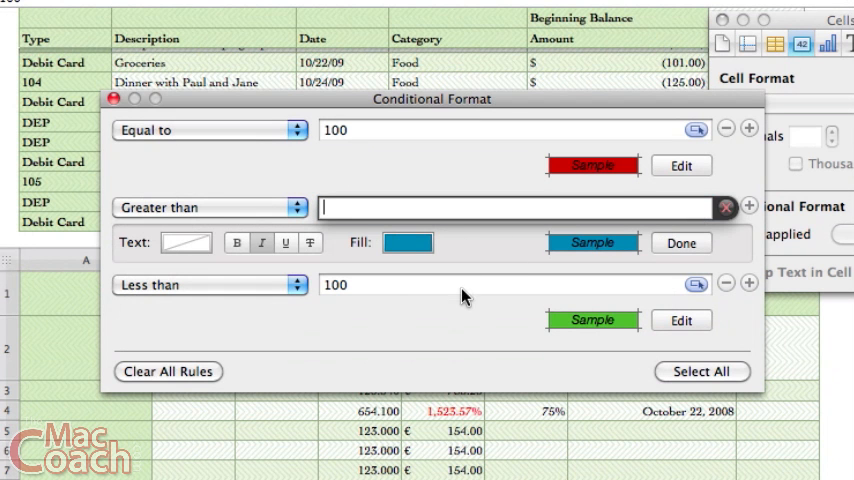
Step: Enter more 100 values in row 14, then start replacing the Greater than value with =j
text(100)
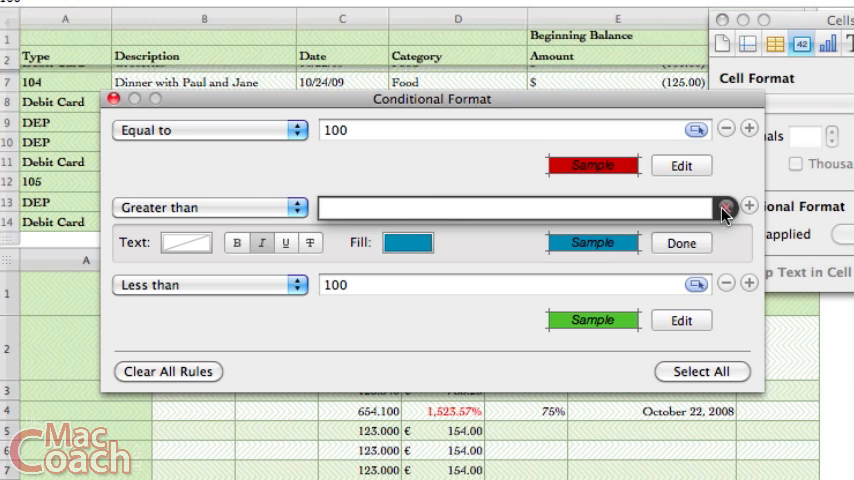
text(100)
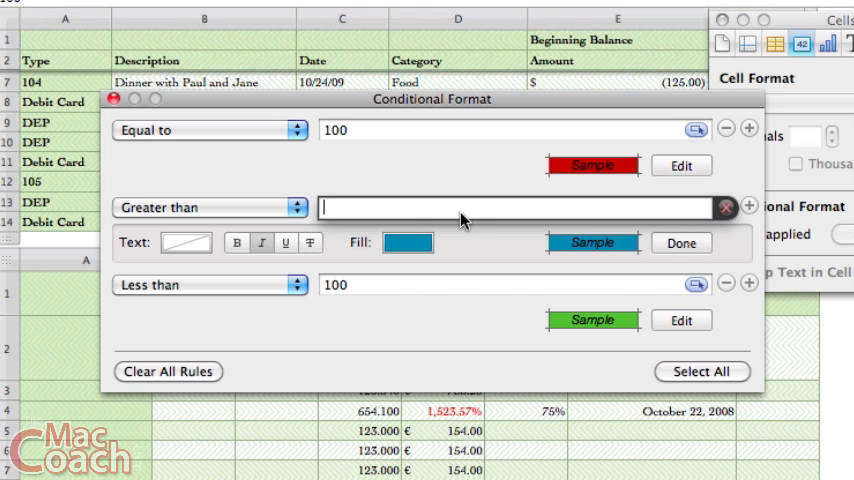
text(=j)
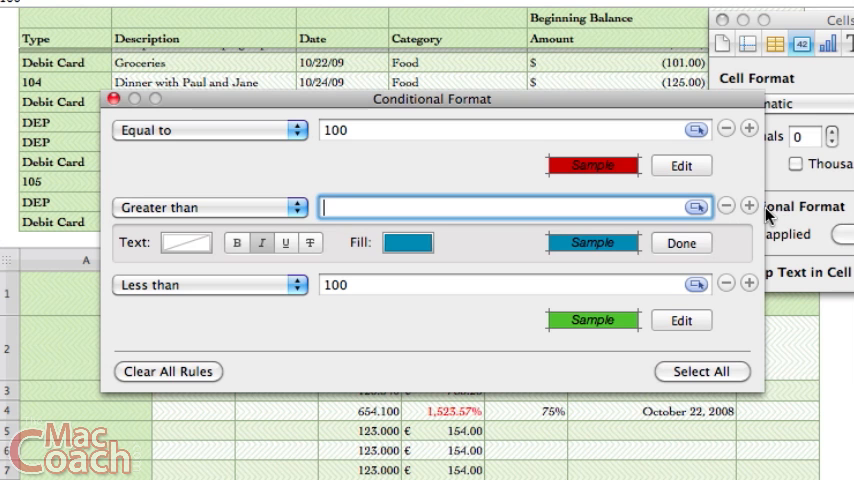
mouse_move(210, 208)
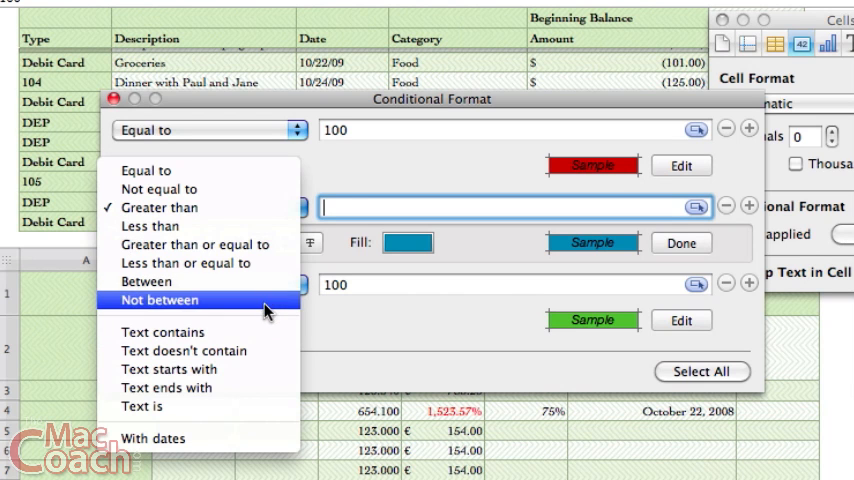
mouse_move(270, 332)
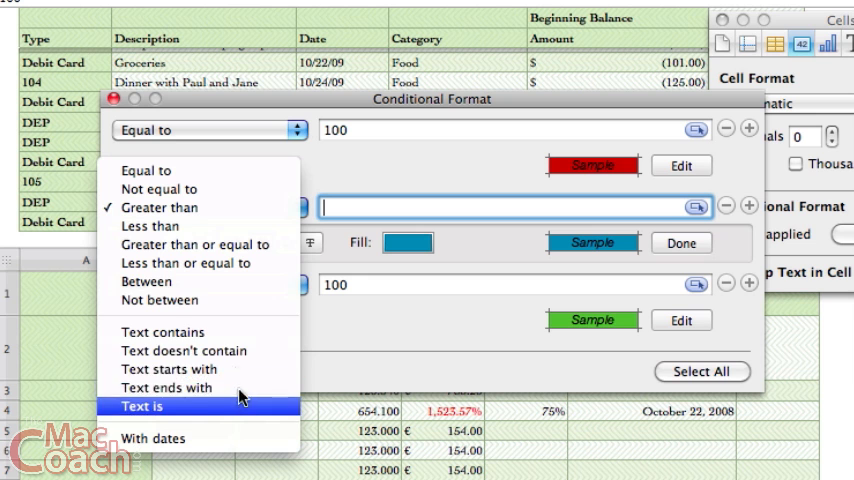
mouse_move(244, 282)
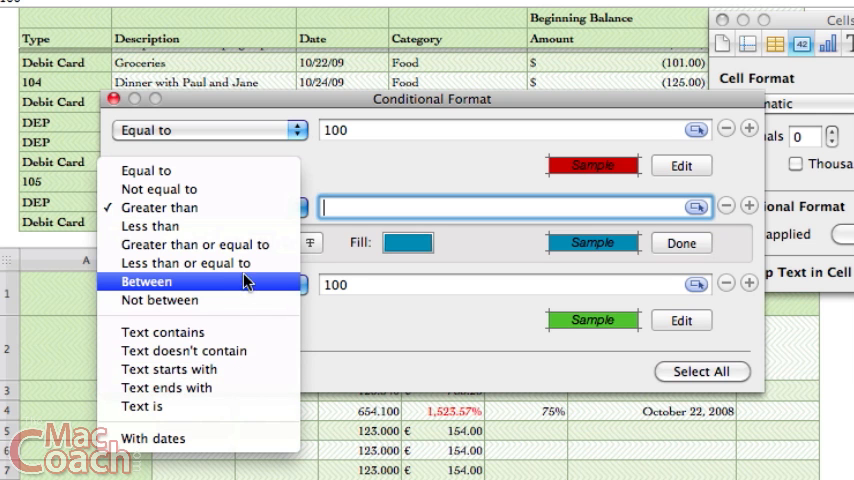
mouse_move(240, 188)
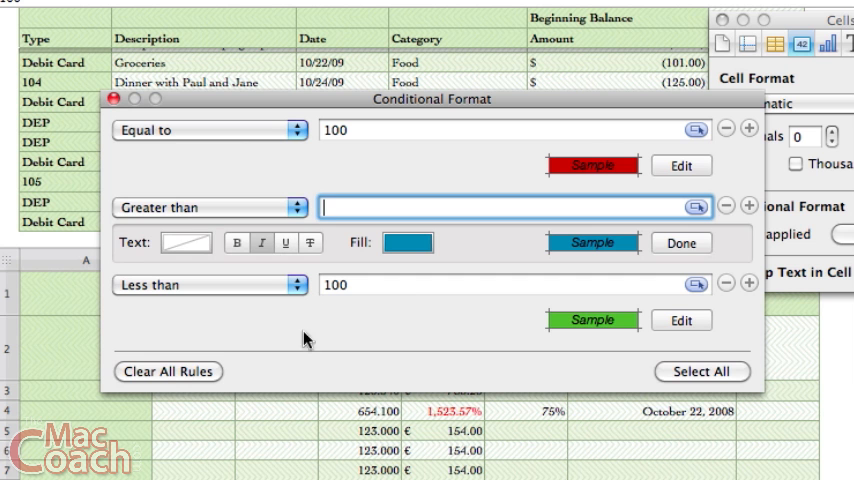
mouse_move(330, 344)
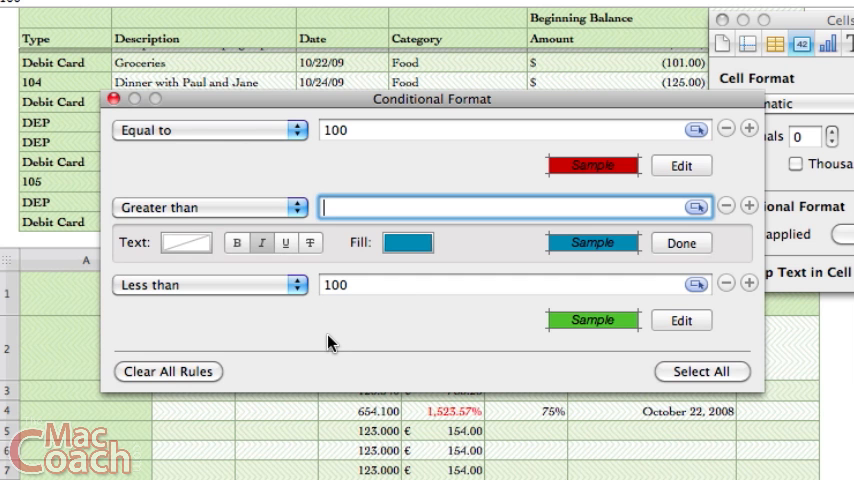